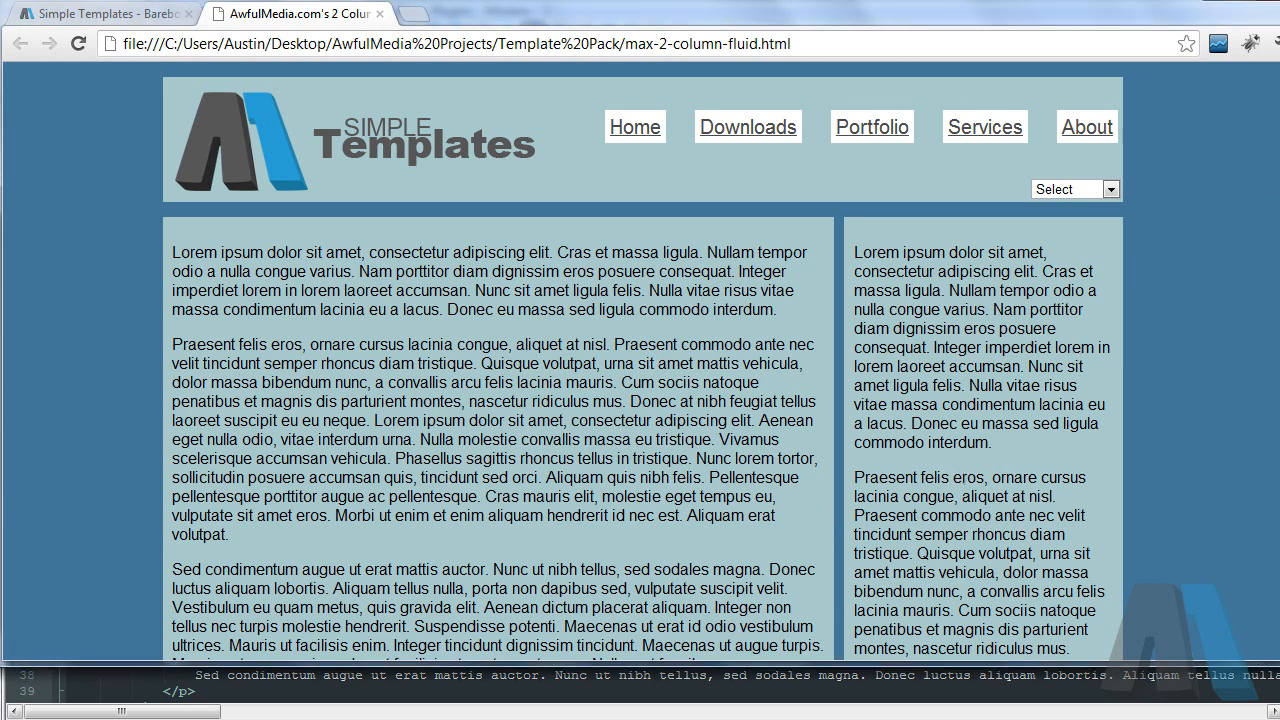
mouse_move(1160, 176)
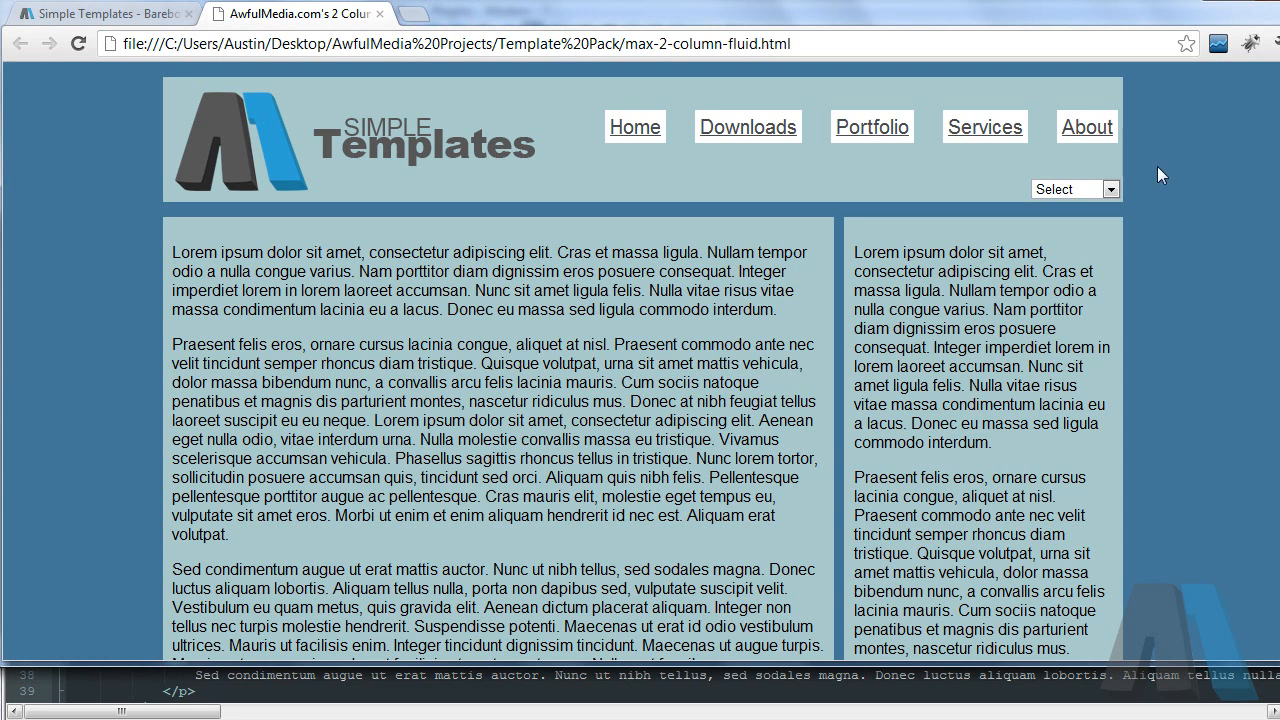
mouse_move(608, 130)
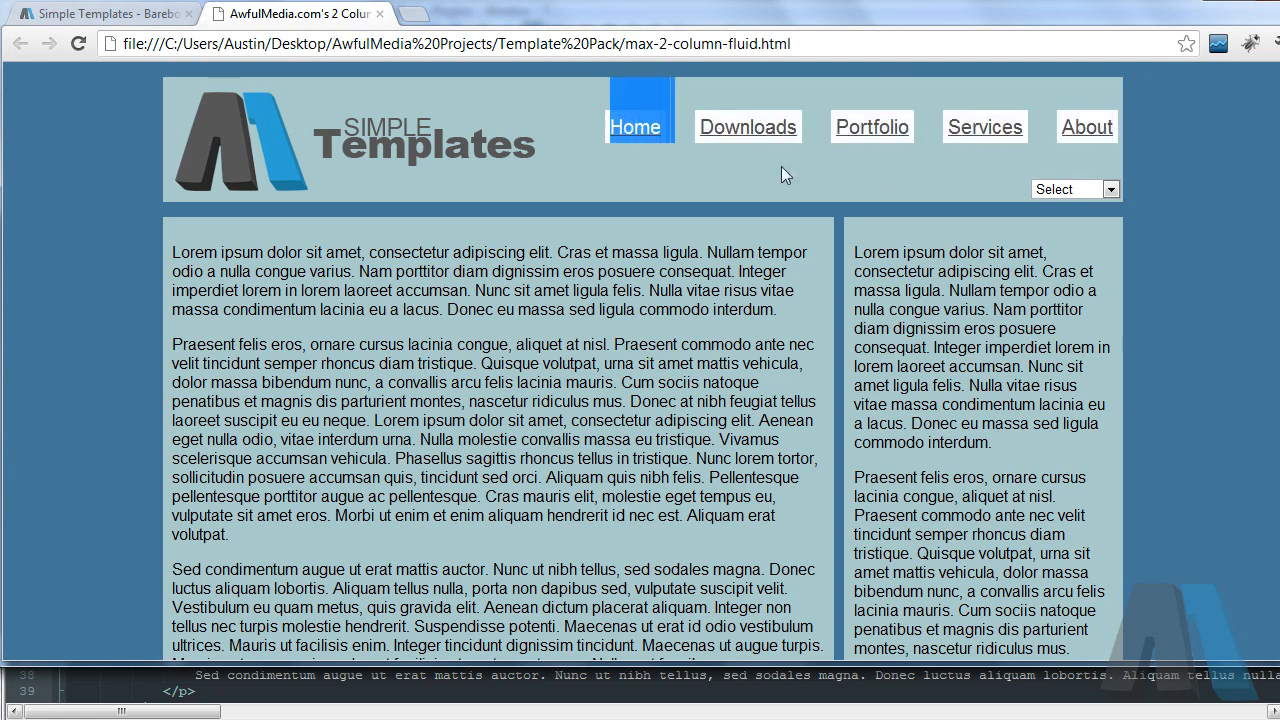
mouse_move(1084, 198)
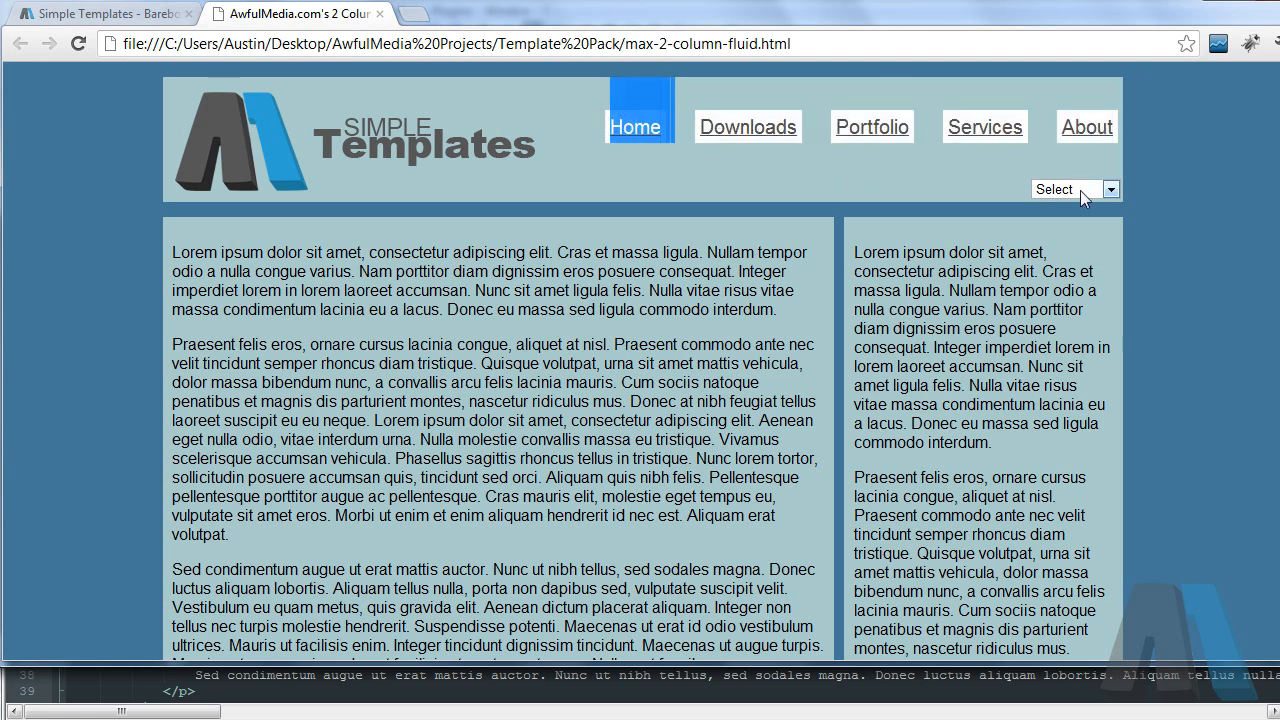
Step: Preview the Select dropdown options, then narrow Chrome so nav links wrap below the logo
click(1105, 189)
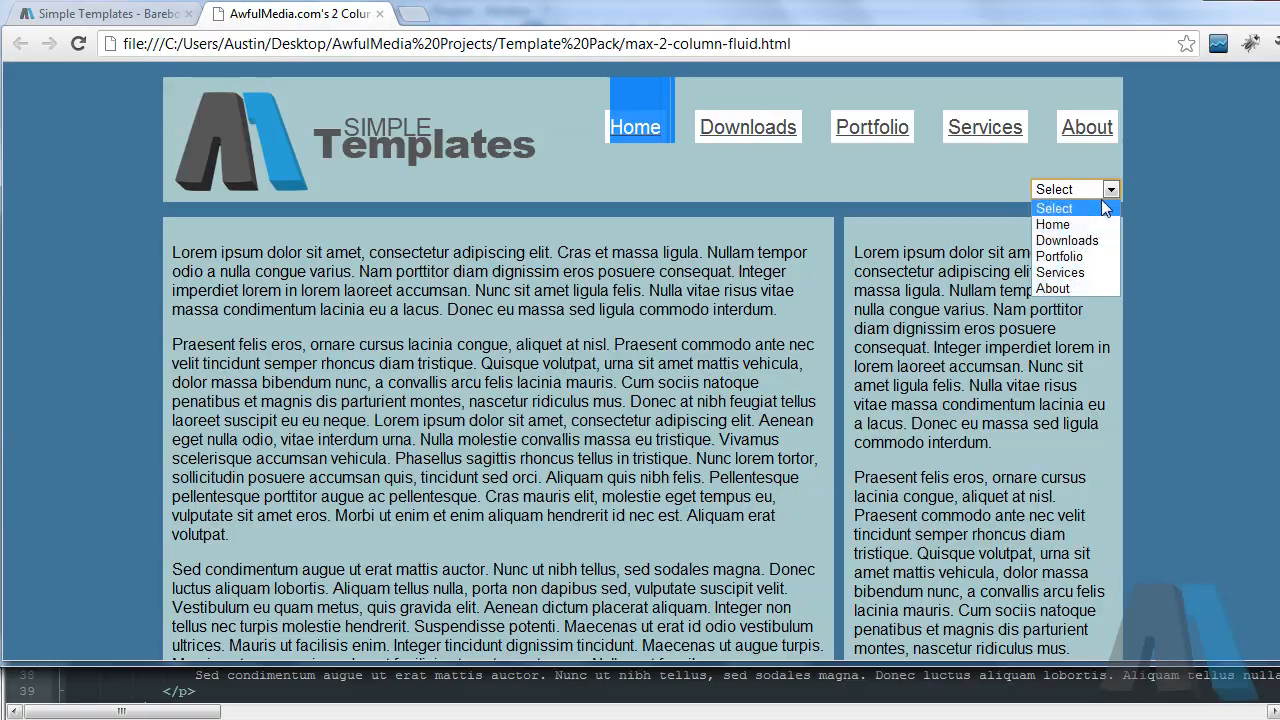
click(1075, 188)
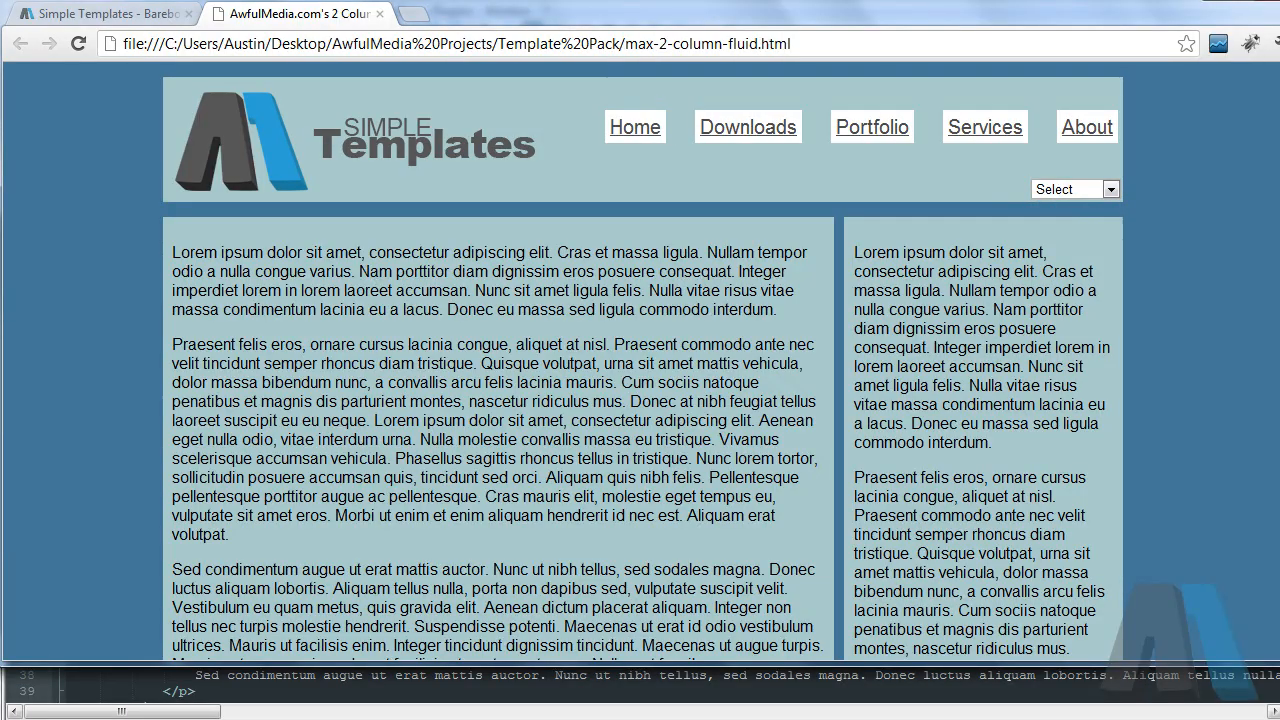
drag(1279, 360, 950, 360)
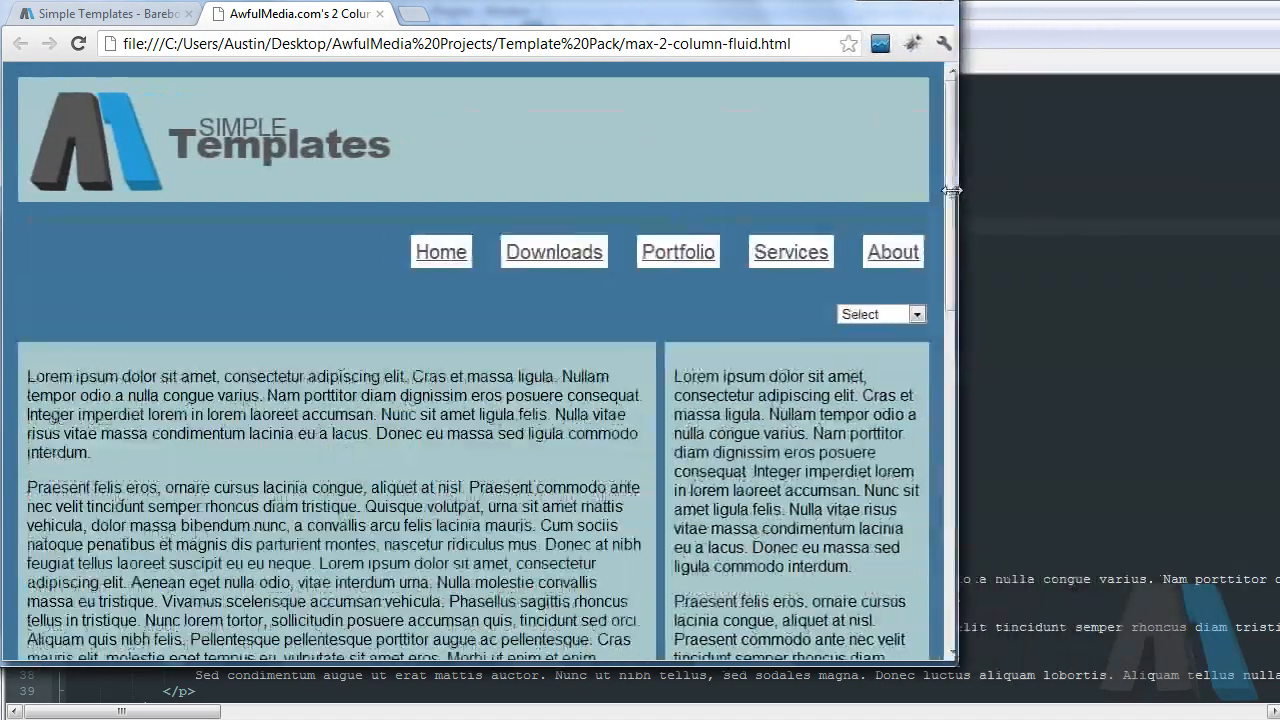
click(879, 313)
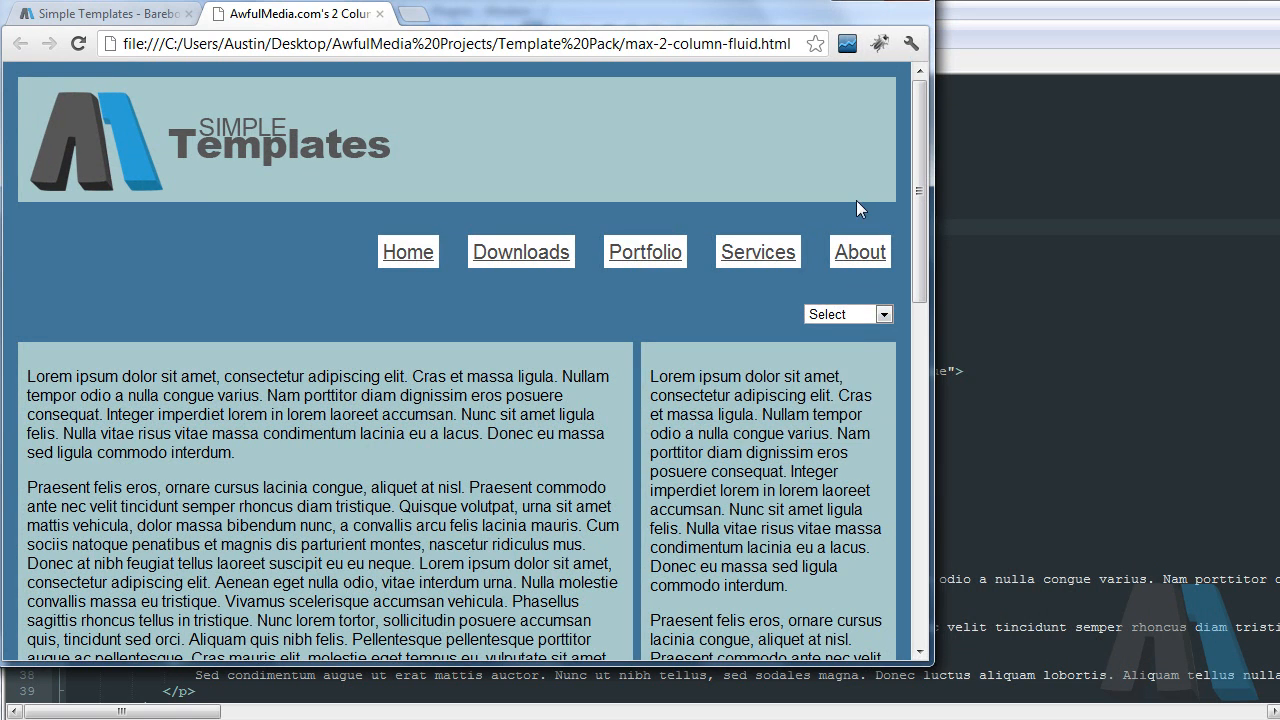
mouse_move(897, 190)
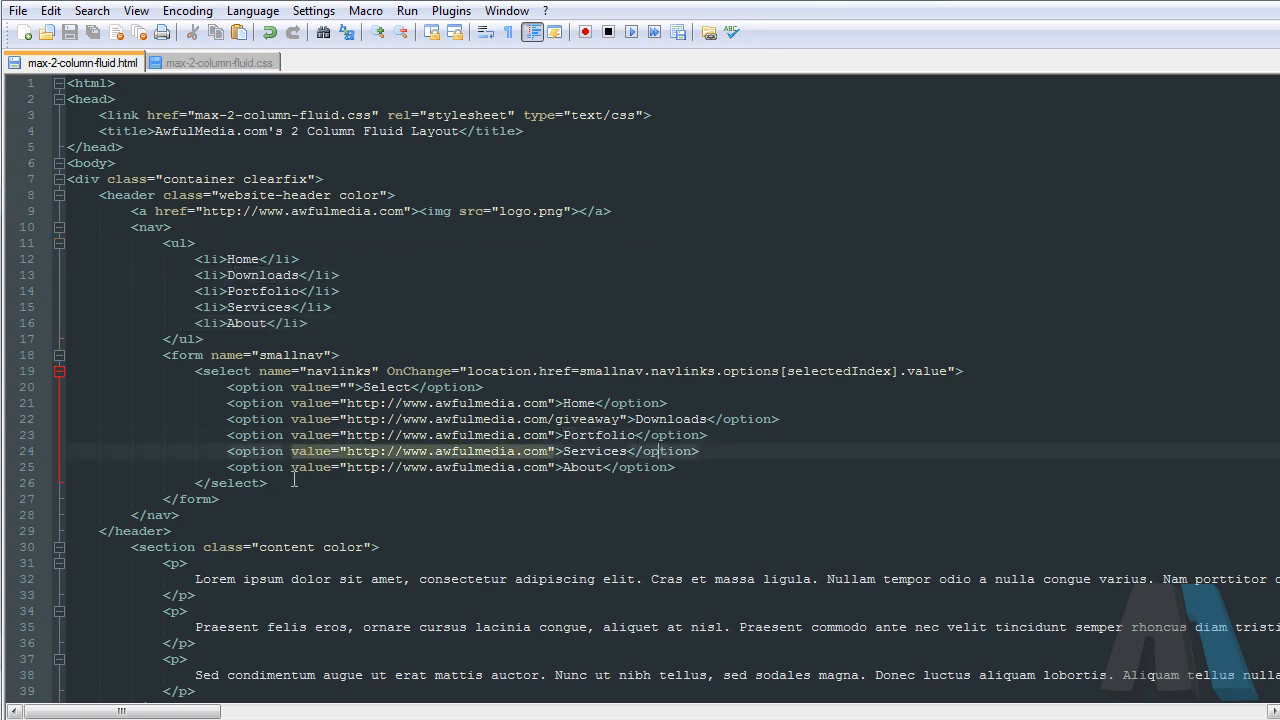
mouse_move(340, 483)
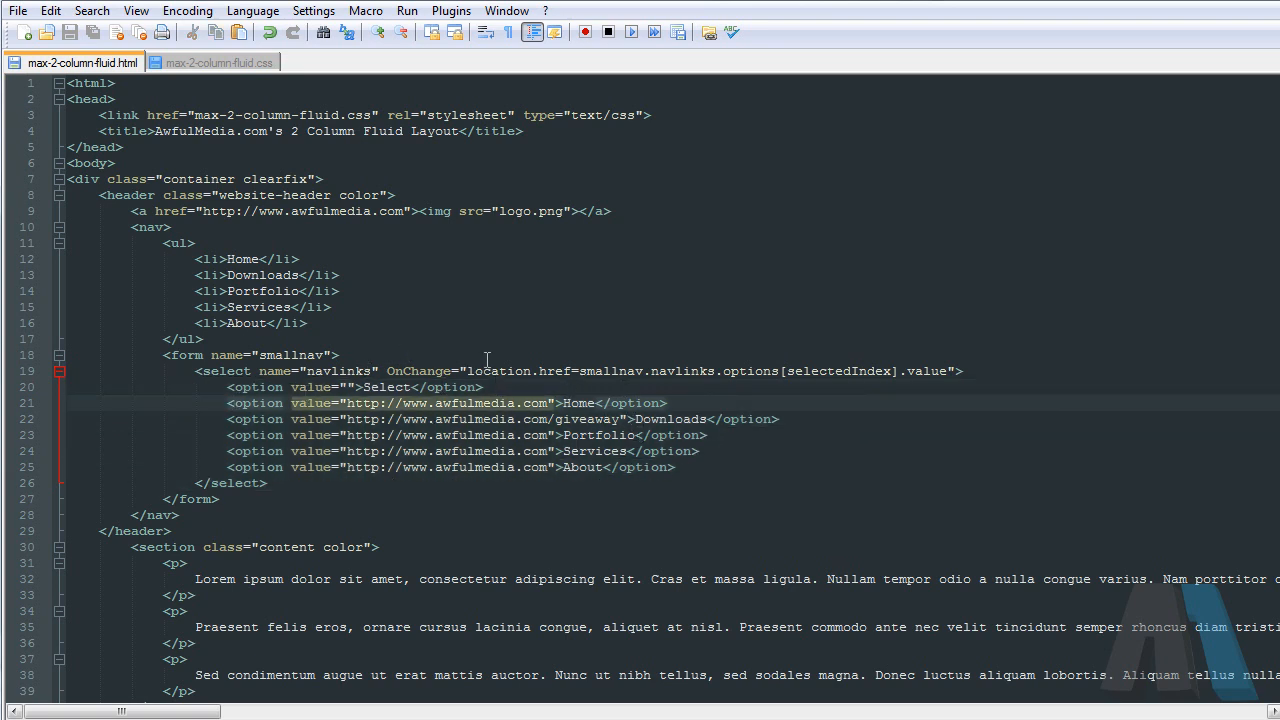
scroll(down, 3)
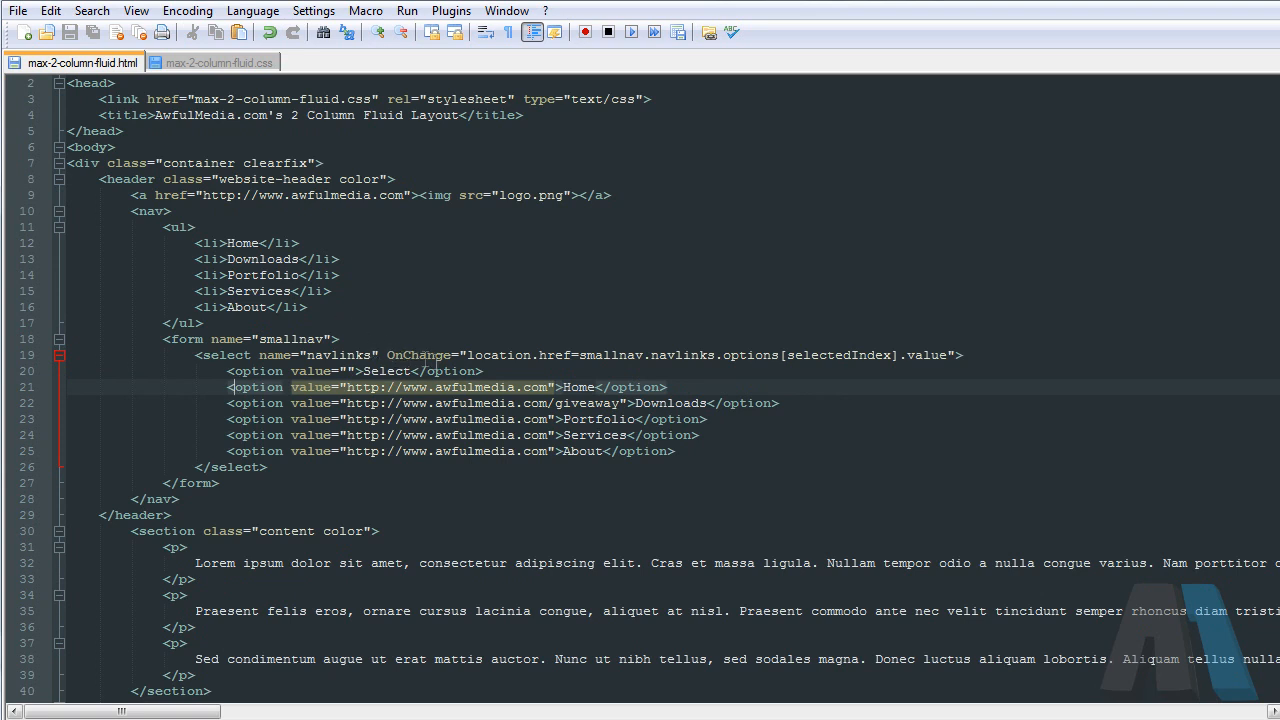
mouse_move(918, 370)
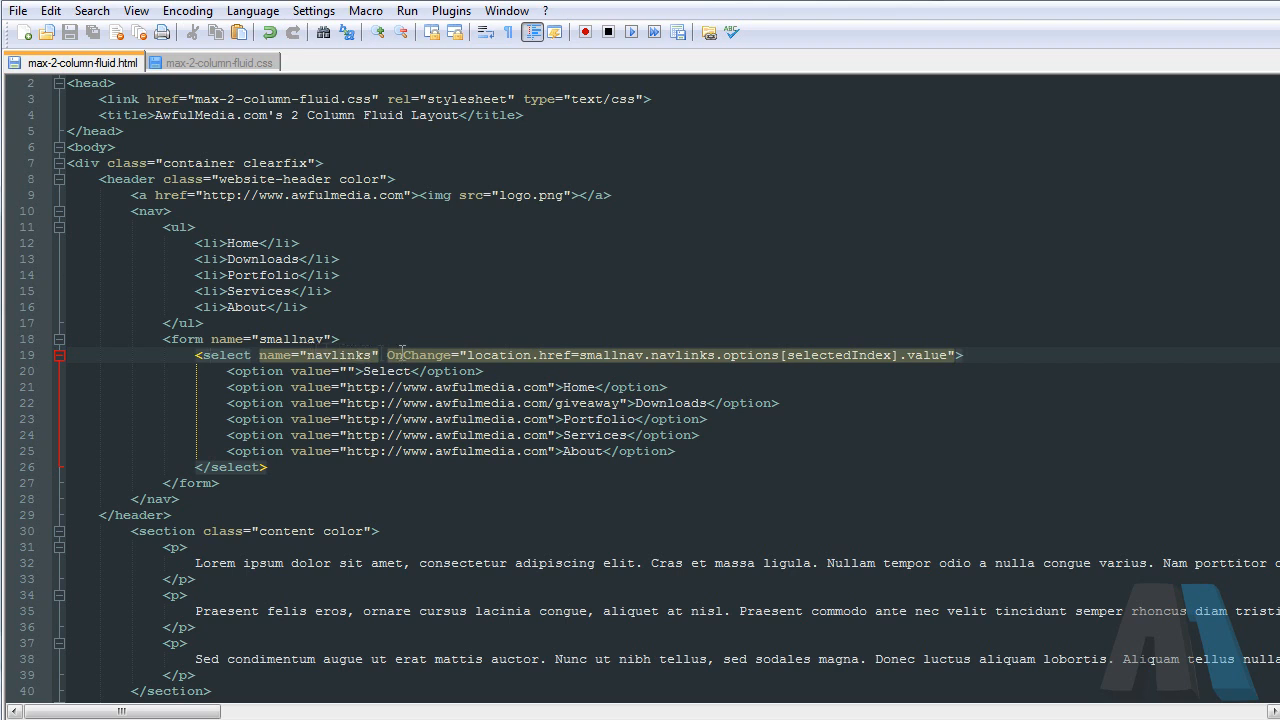
mouse_move(607, 364)
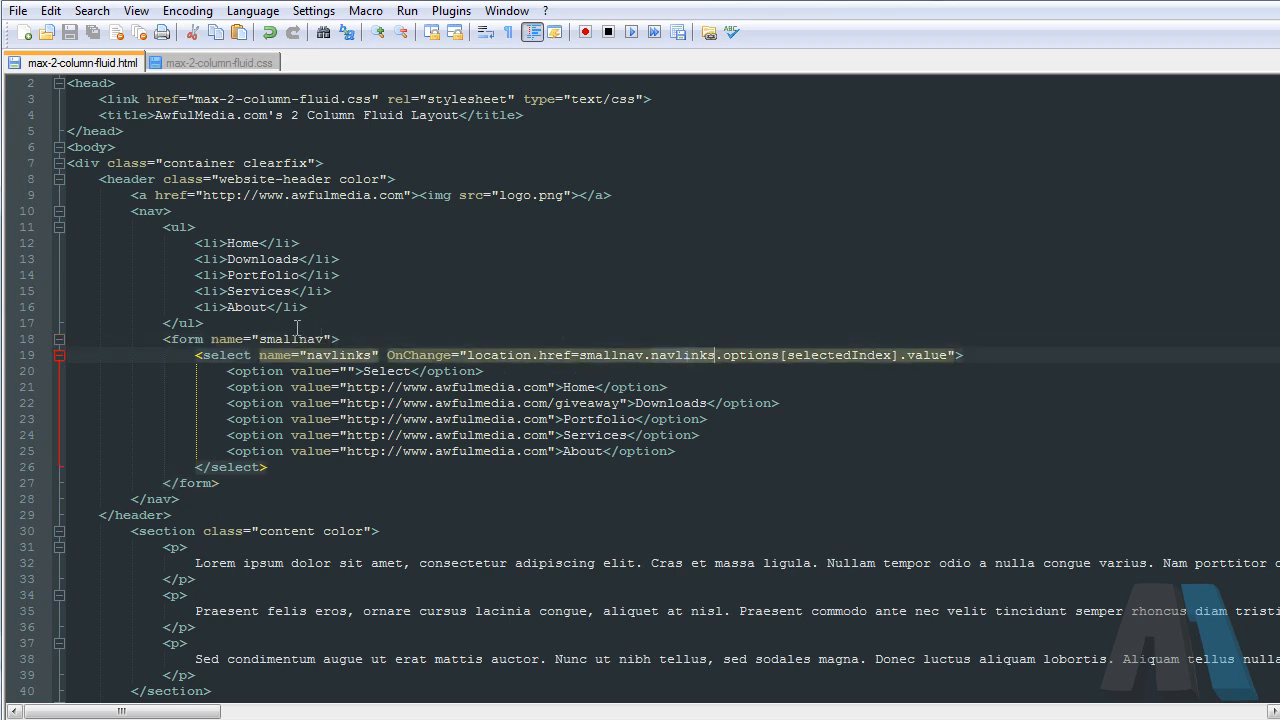
scroll(down, 3)
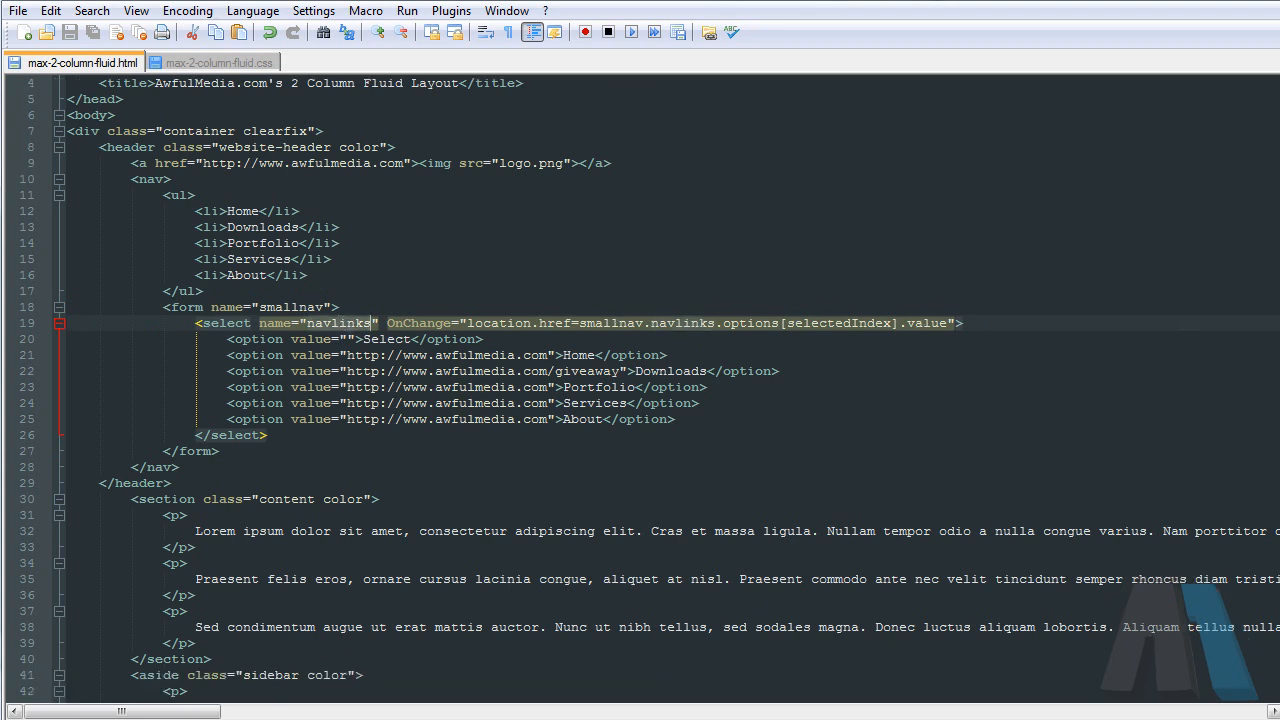
scroll(up, 3)
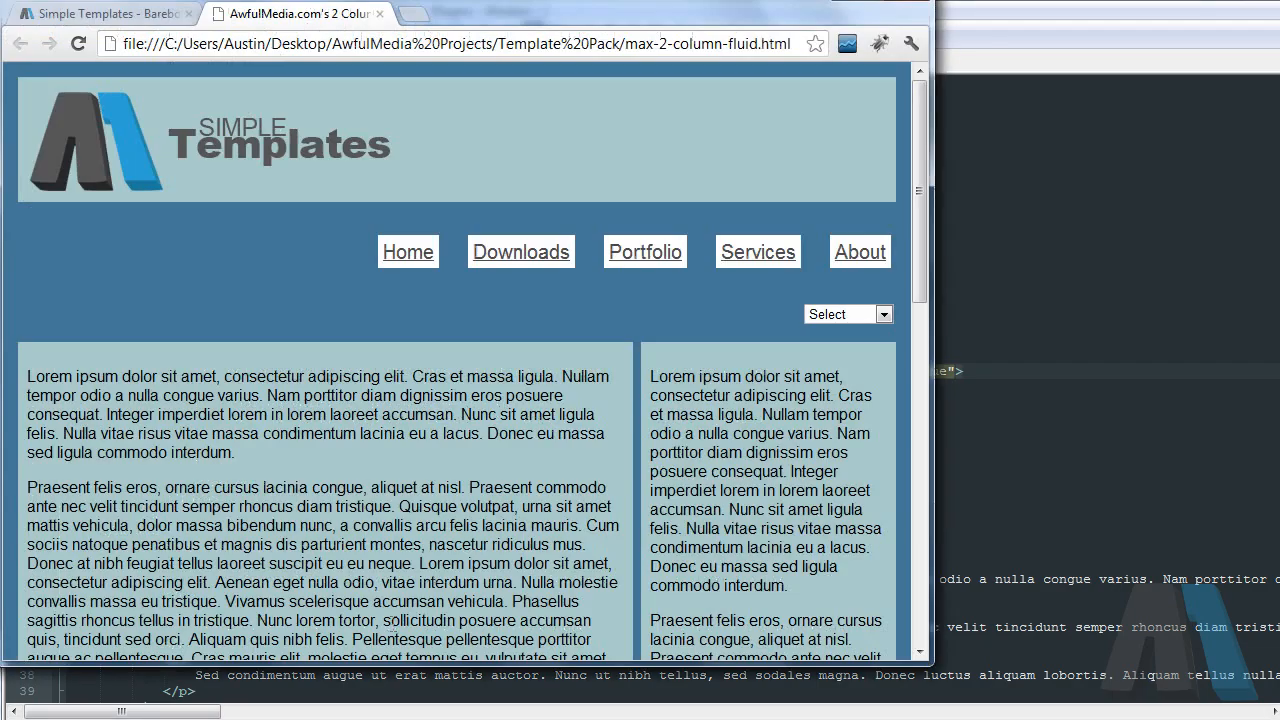
Step: Scroll the awfulmedia.com downloads page and switch to the Simple Templates page
scroll(down, 3)
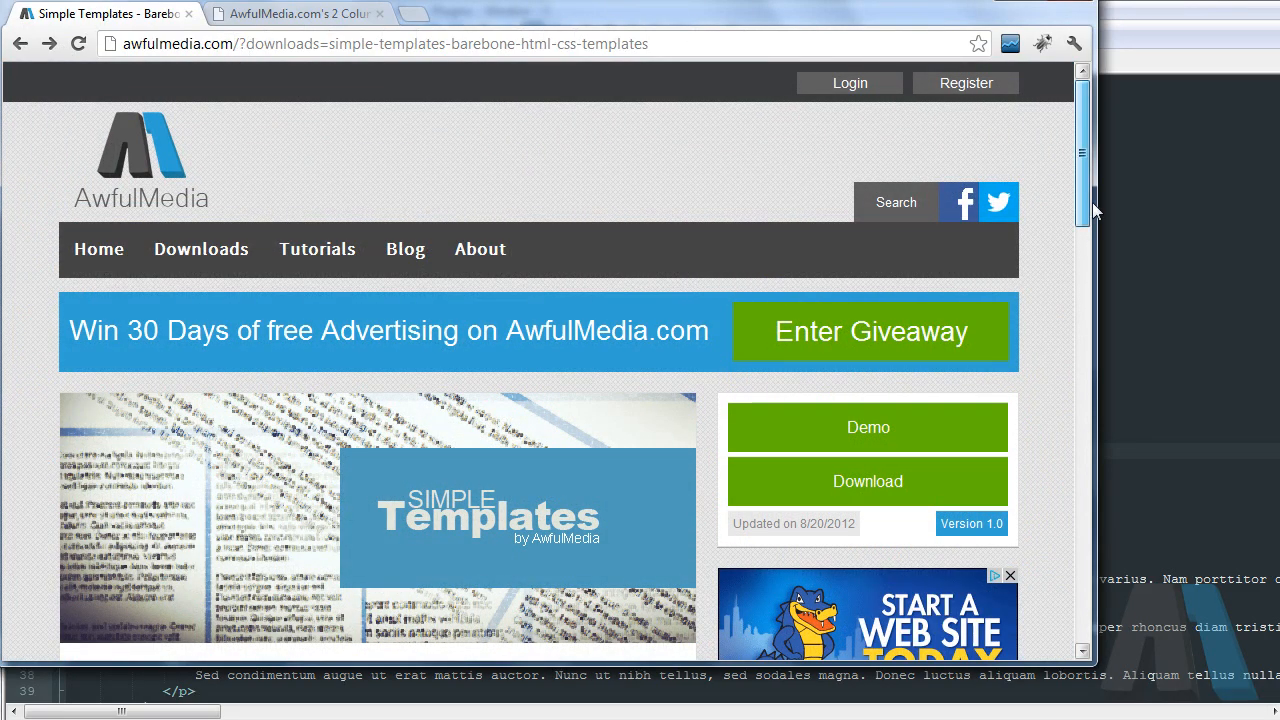
click(867, 427)
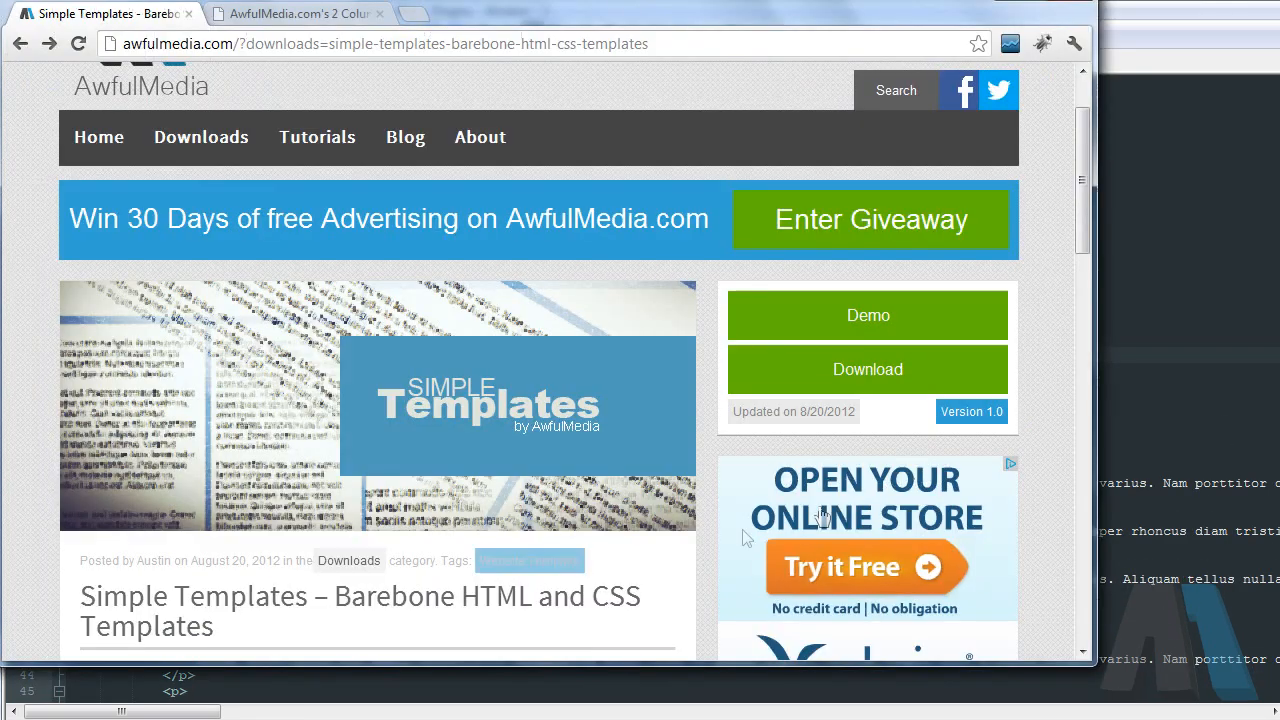
click(867, 315)
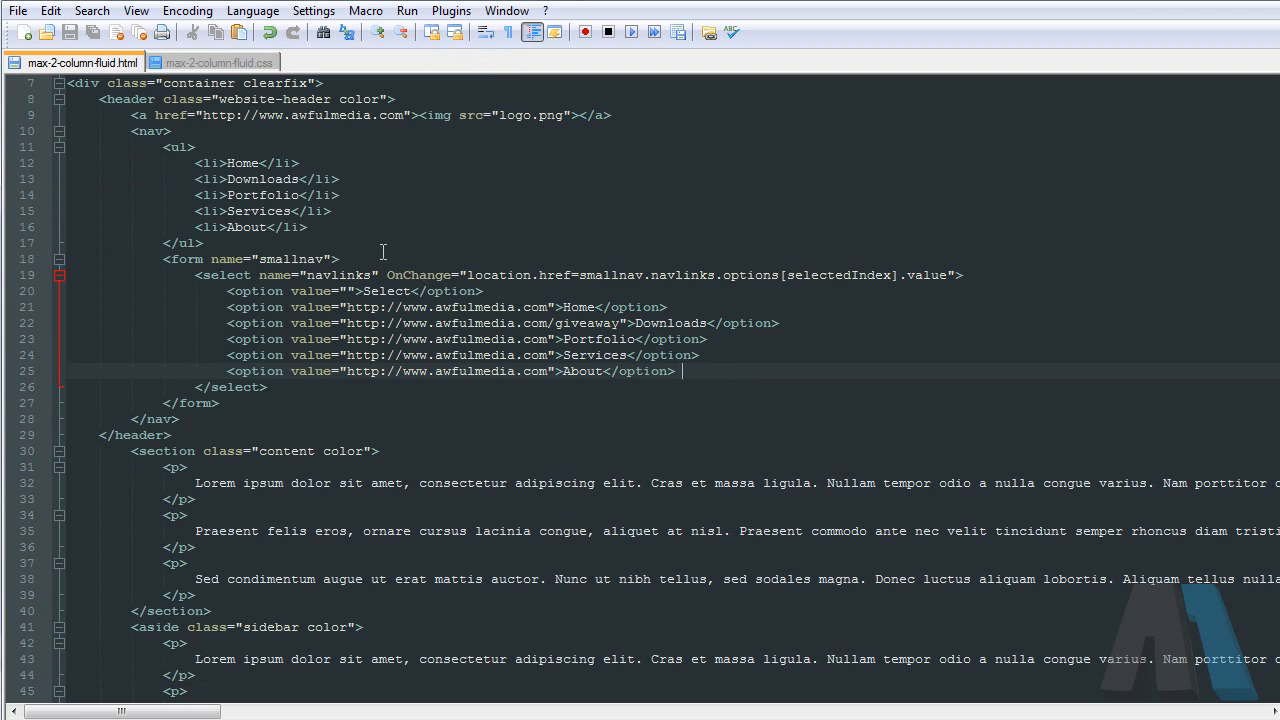
Step: Append a 'select { display: none; }' rule to the end of max-2-column-fluid.css
click(230, 61)
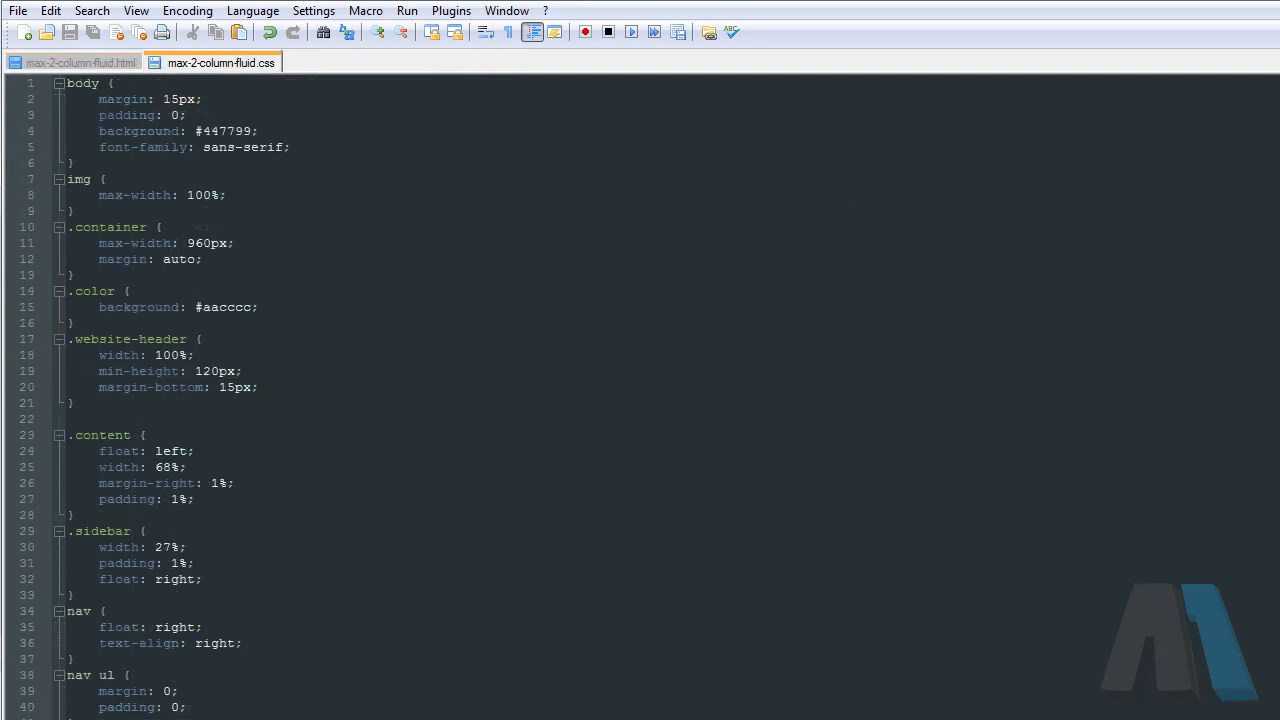
scroll(down, 3)
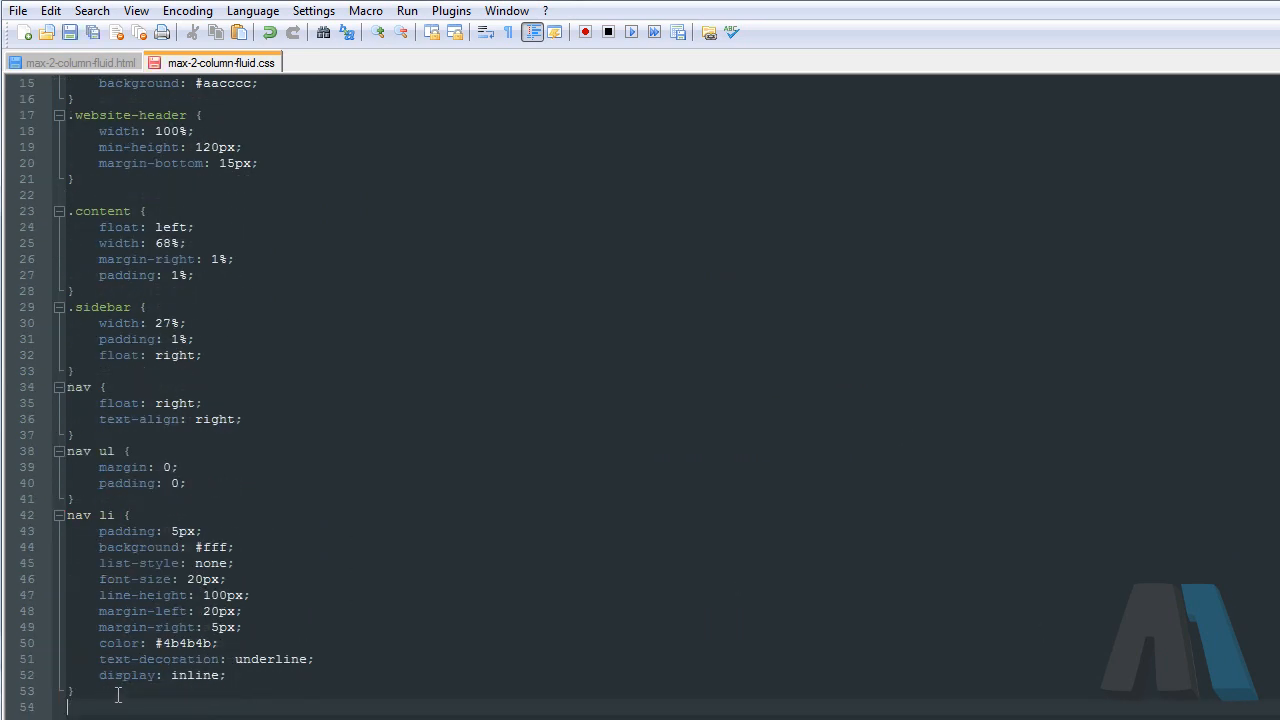
text(select {)
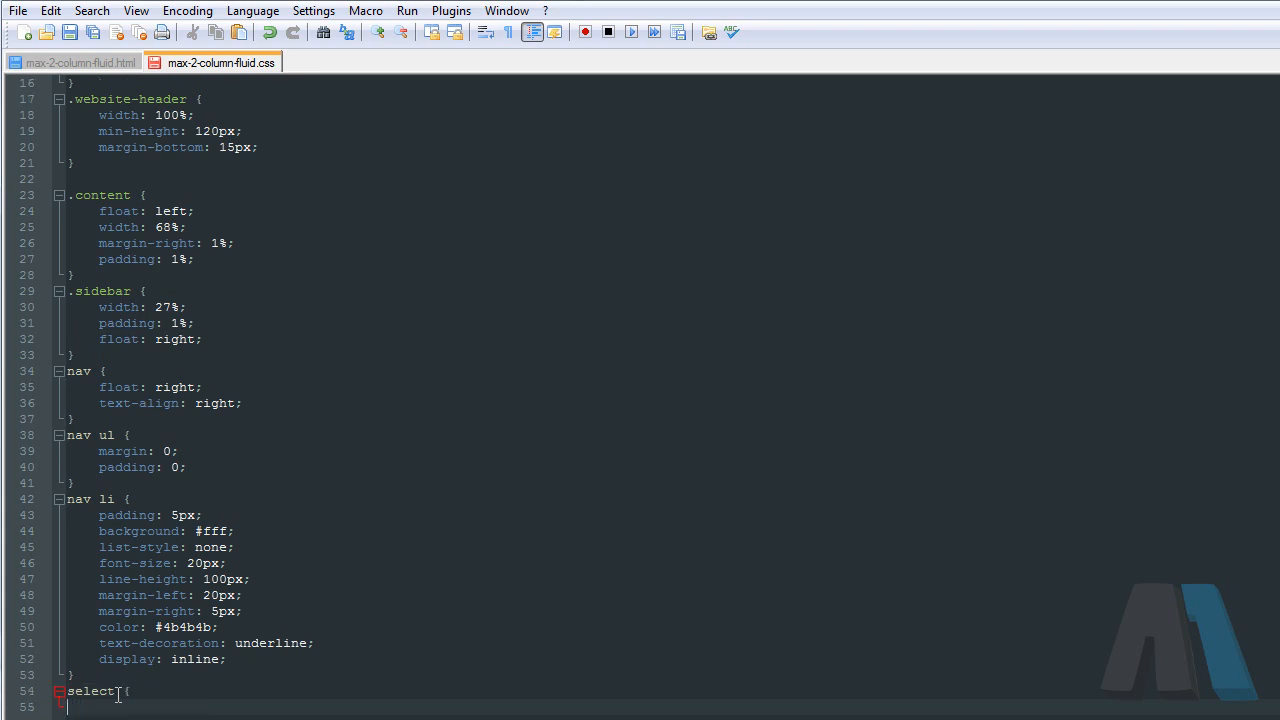
text(display: none;)
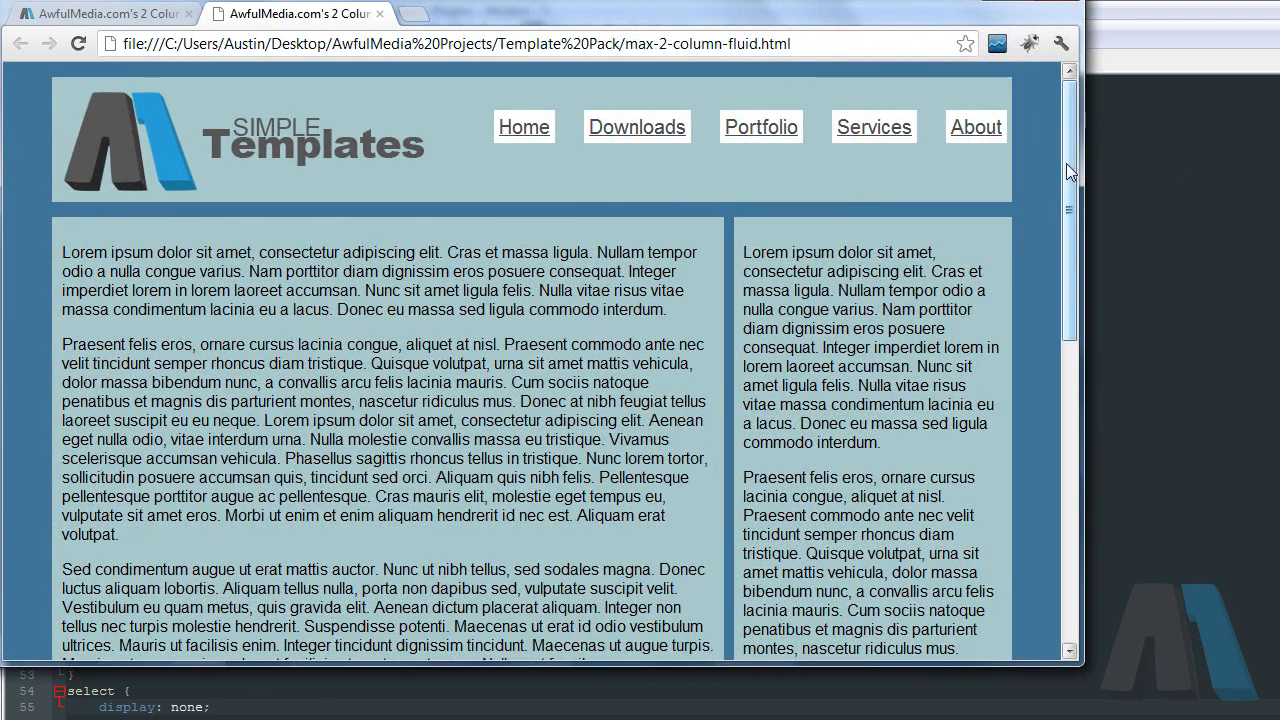
mouse_move(1088, 174)
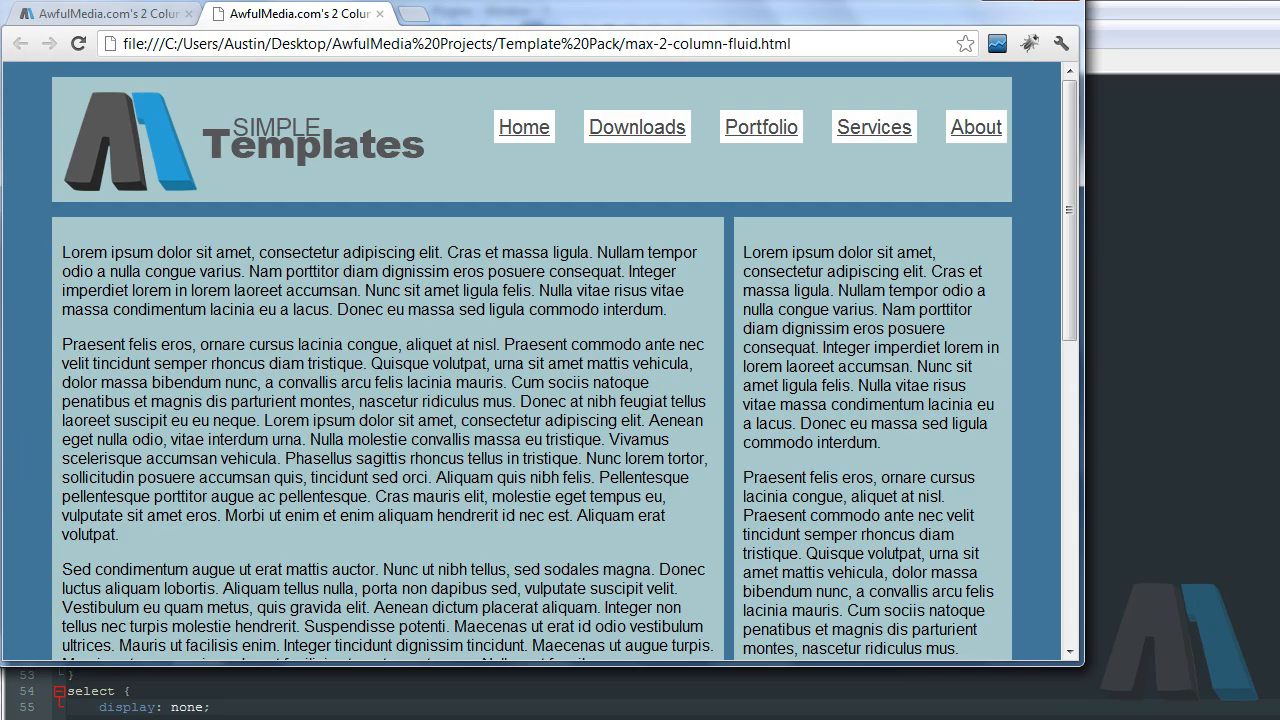
Step: Reload the template and confirm the Select dropdown no longer appears
scroll(down, 3)
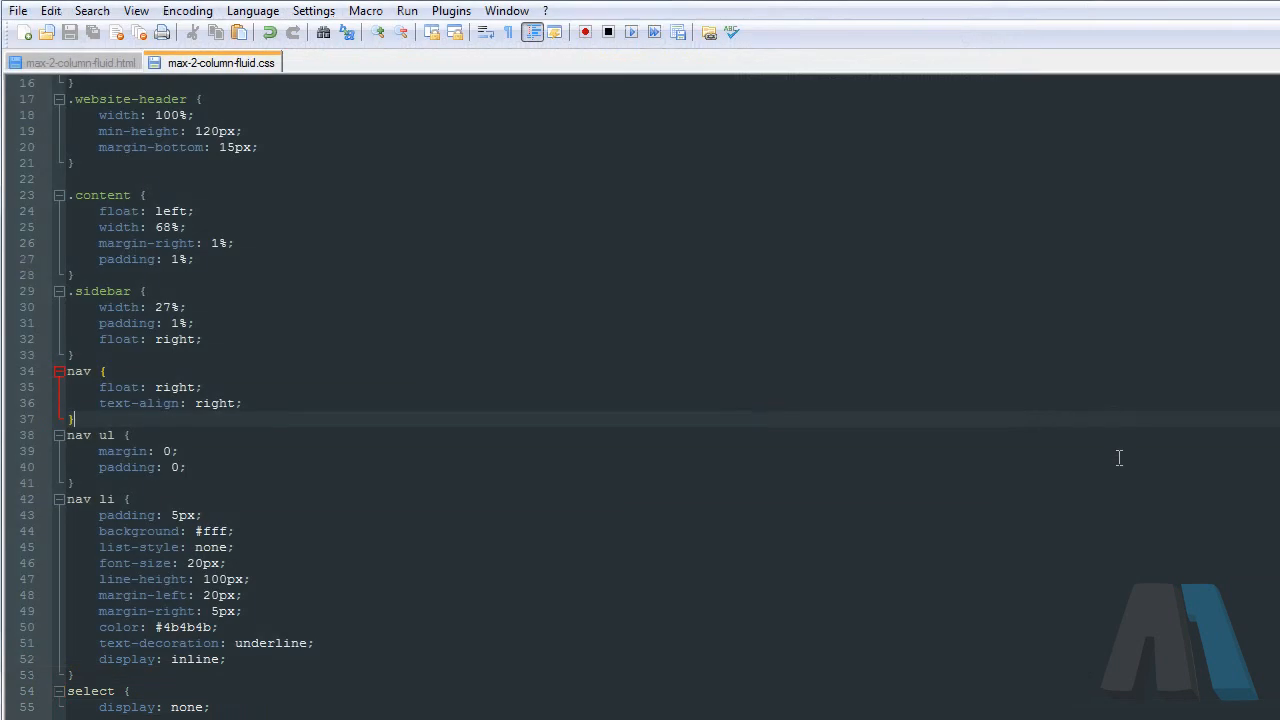
mouse_move(900, 616)
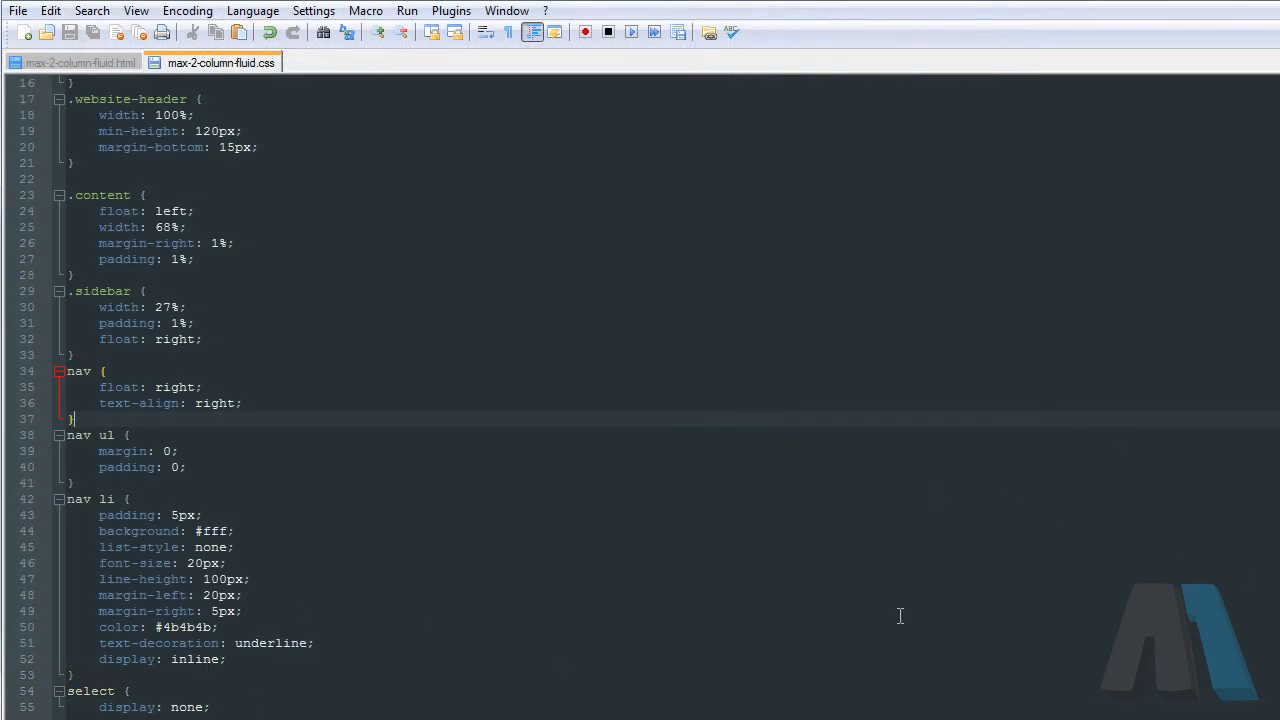
mouse_move(524, 705)
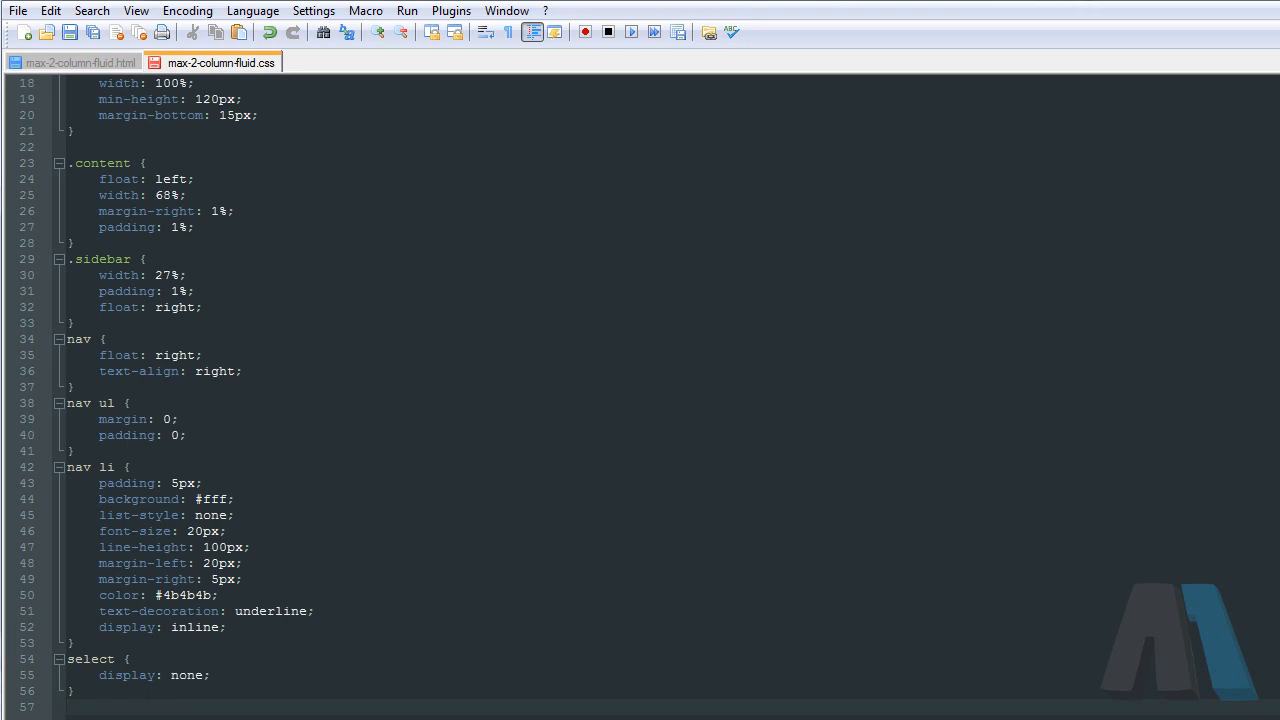
text(@media screen and)
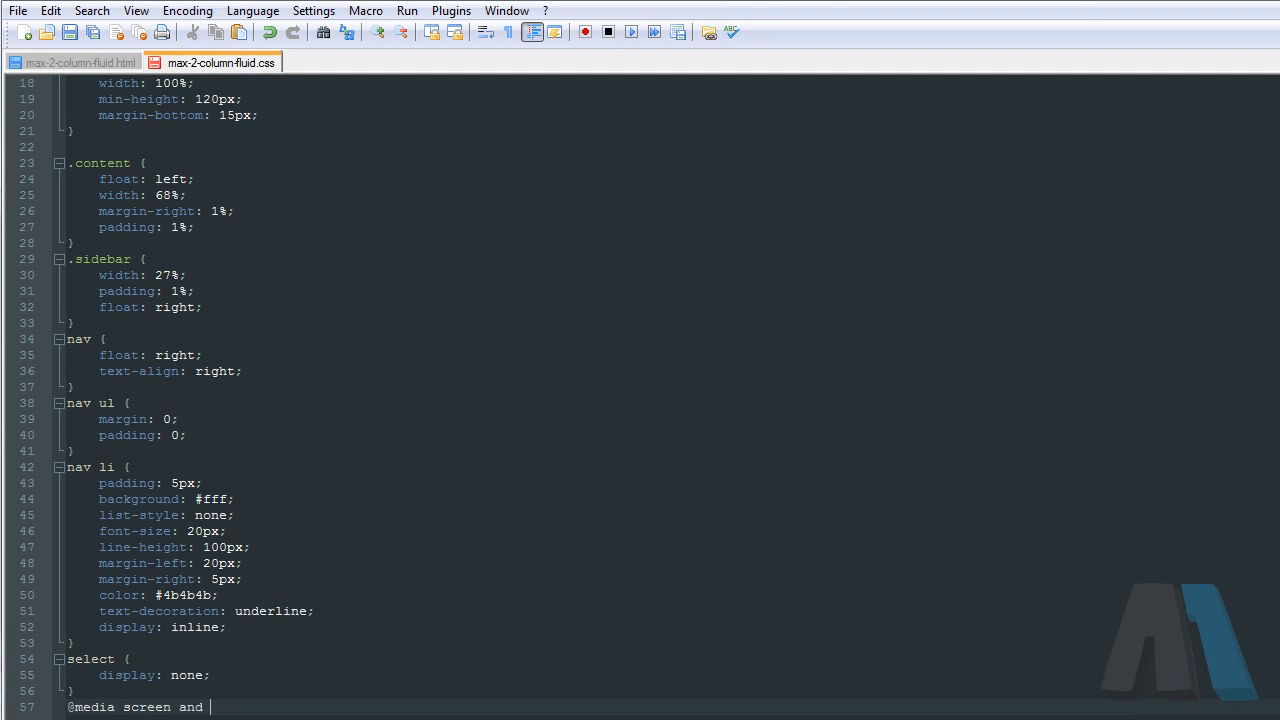
text((max-)
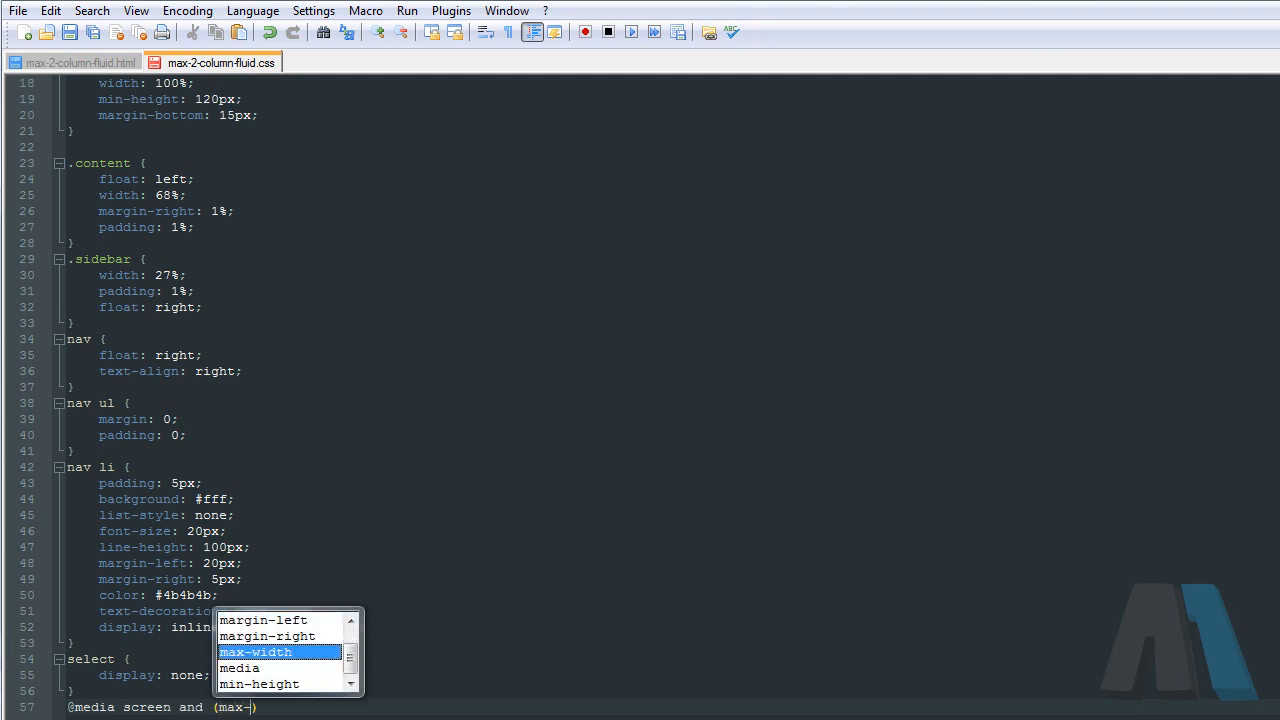
text(width:)
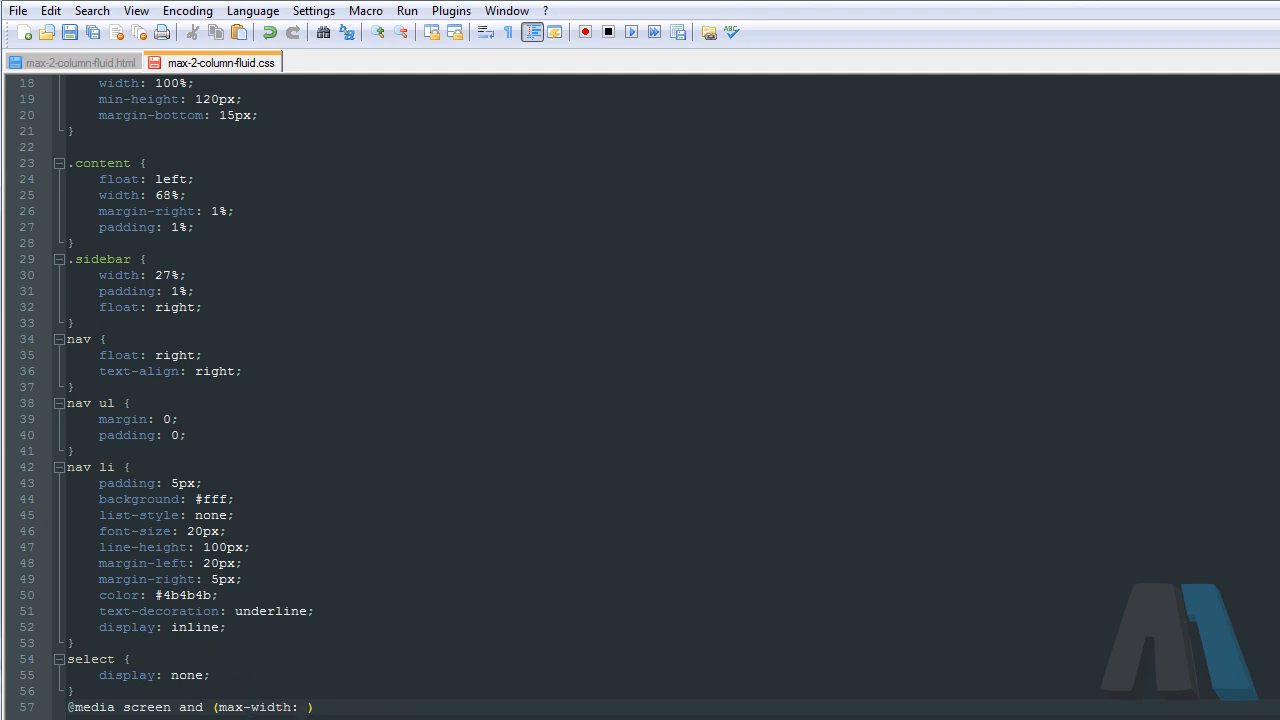
text(800px)
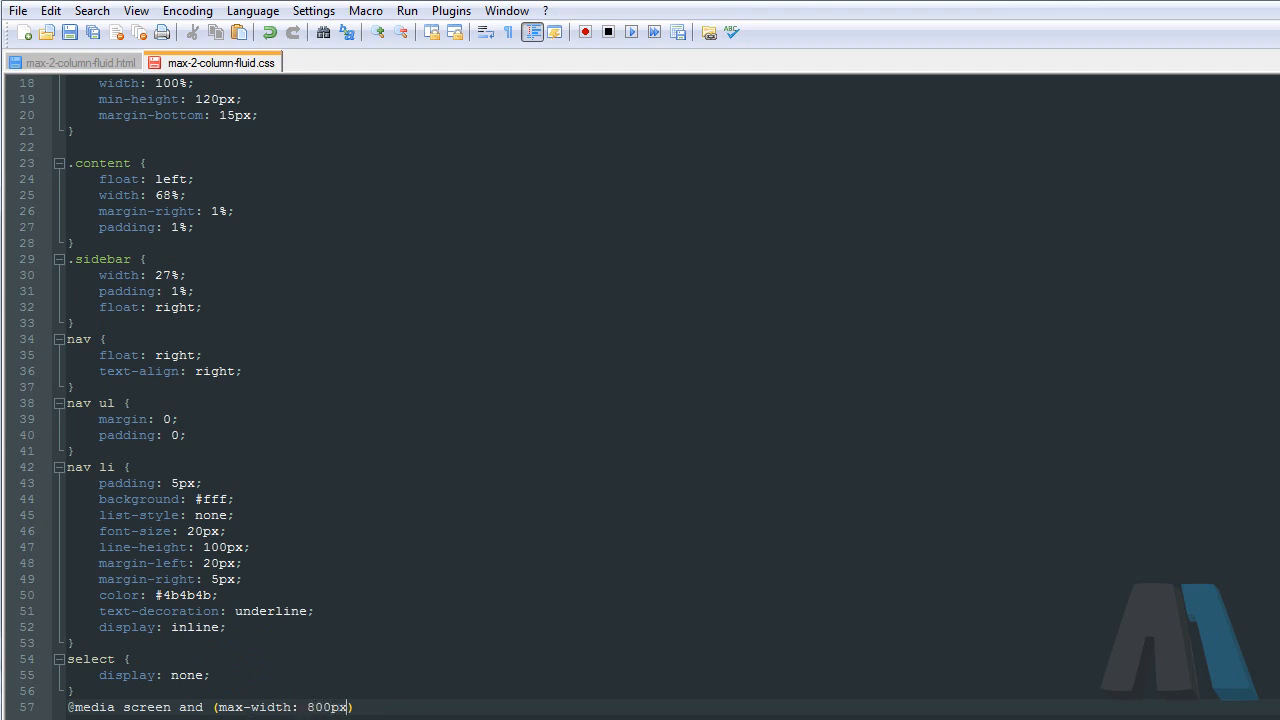
text({})
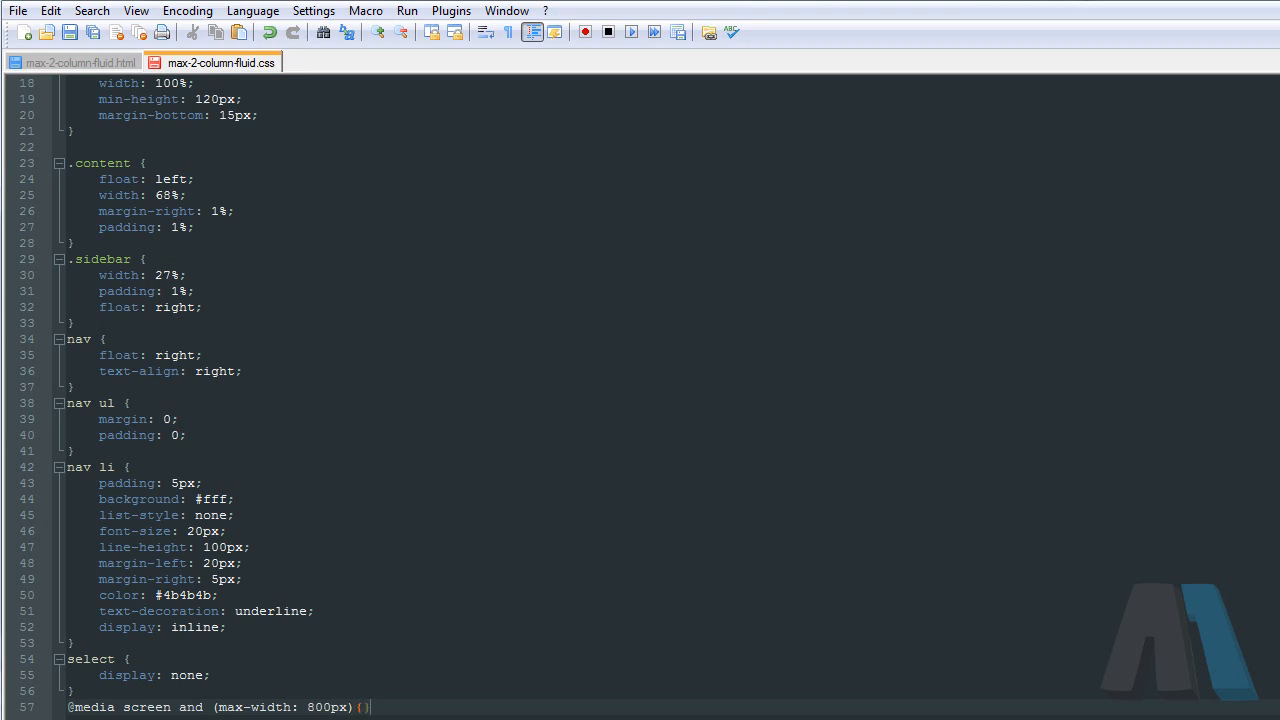
text(})
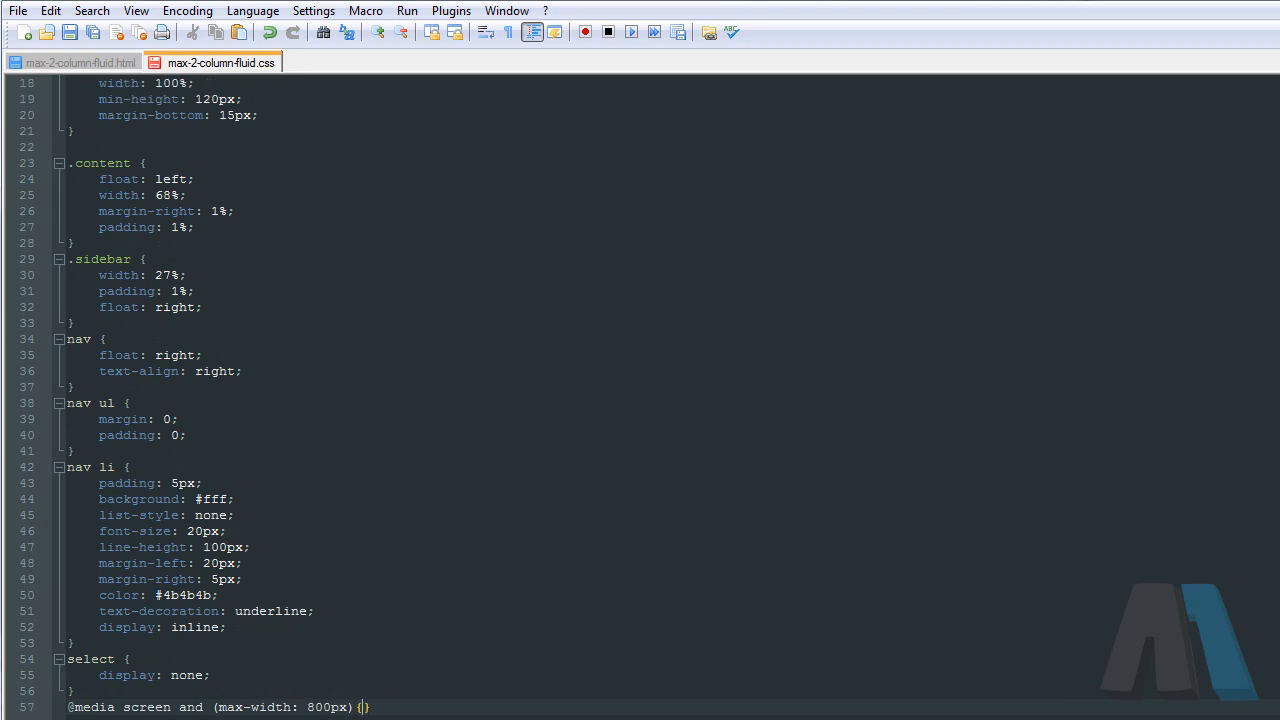
key(enter)
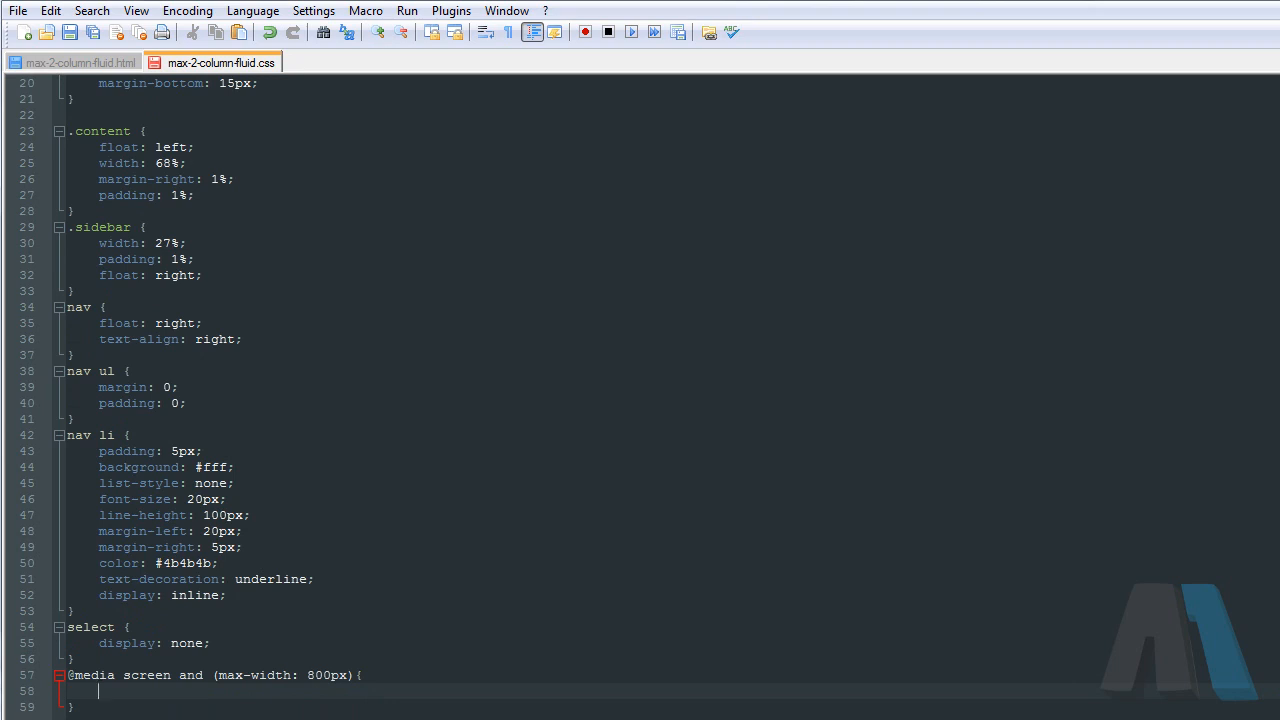
Step: Inside the media query, add a select rule with display: inline-block
text(select: d)
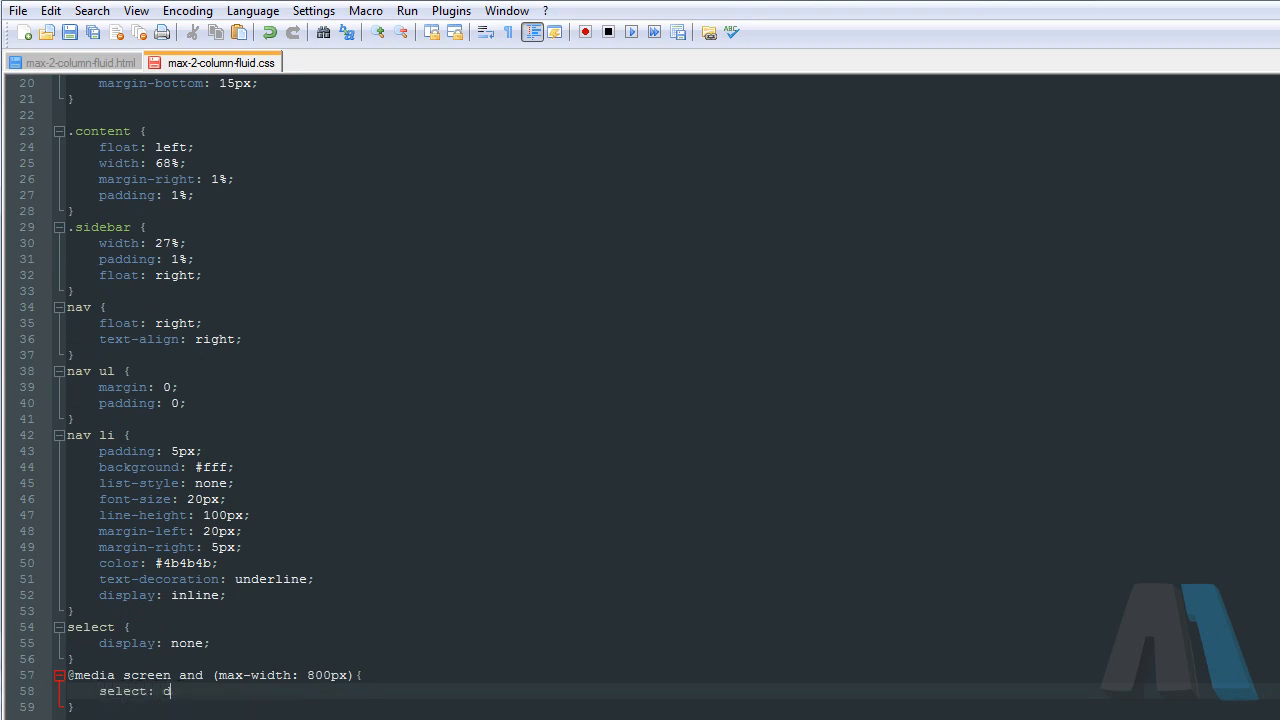
text(isp)
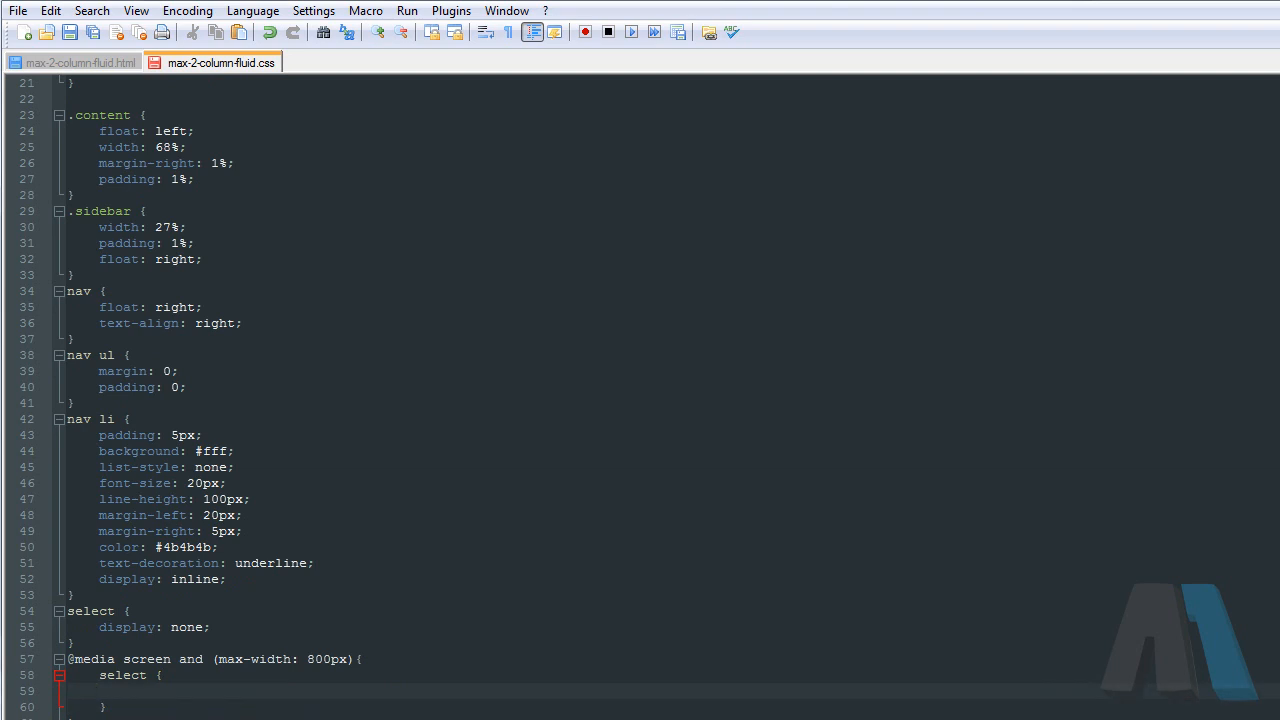
text(dispo)
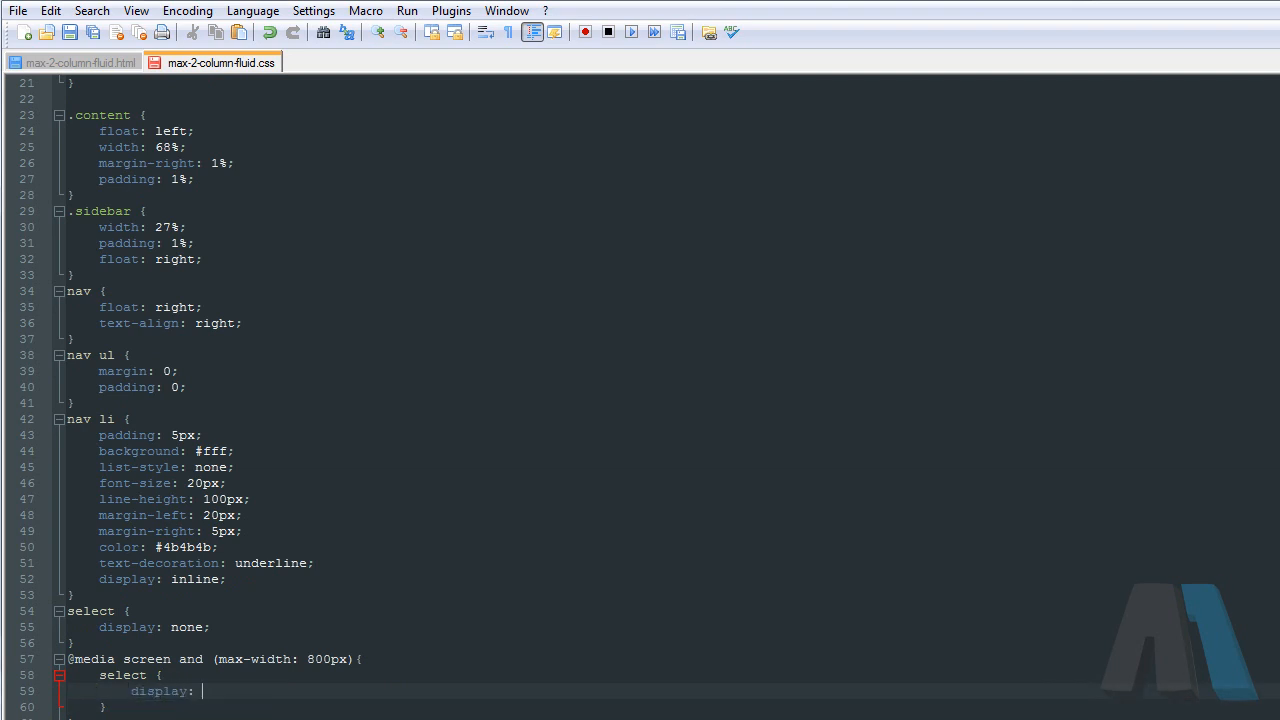
text(inlin)
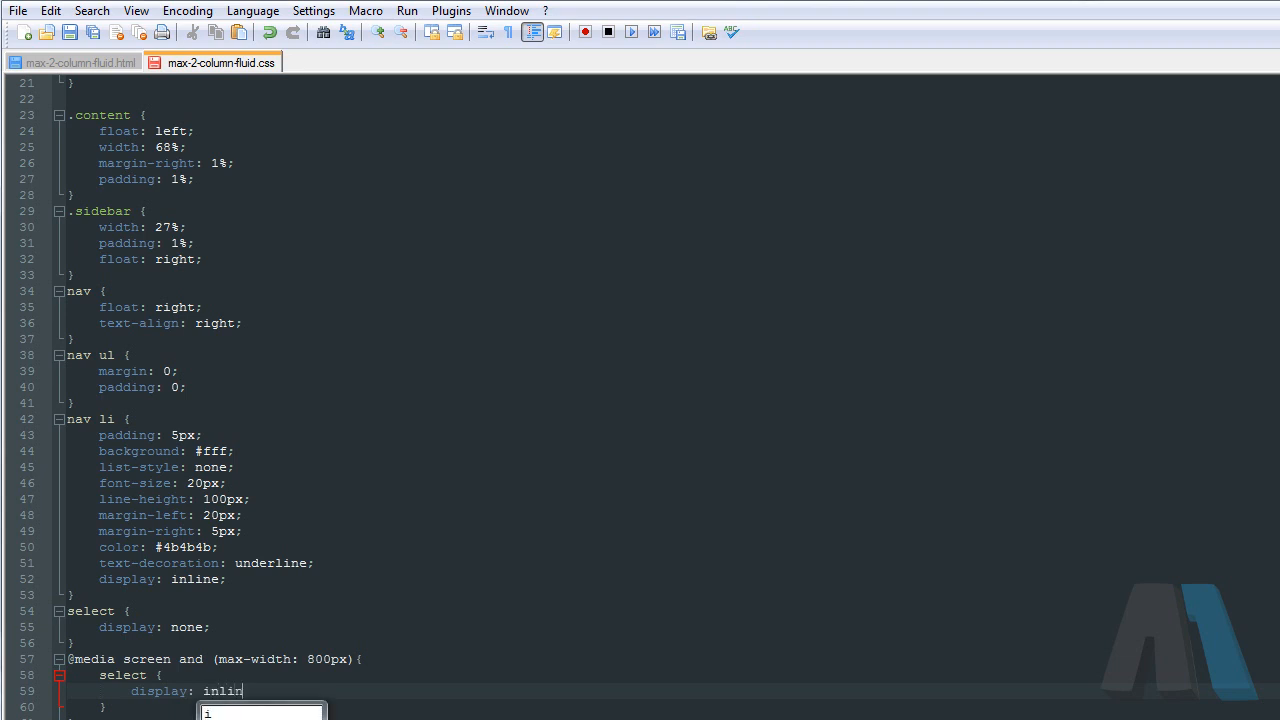
text(e-block;)
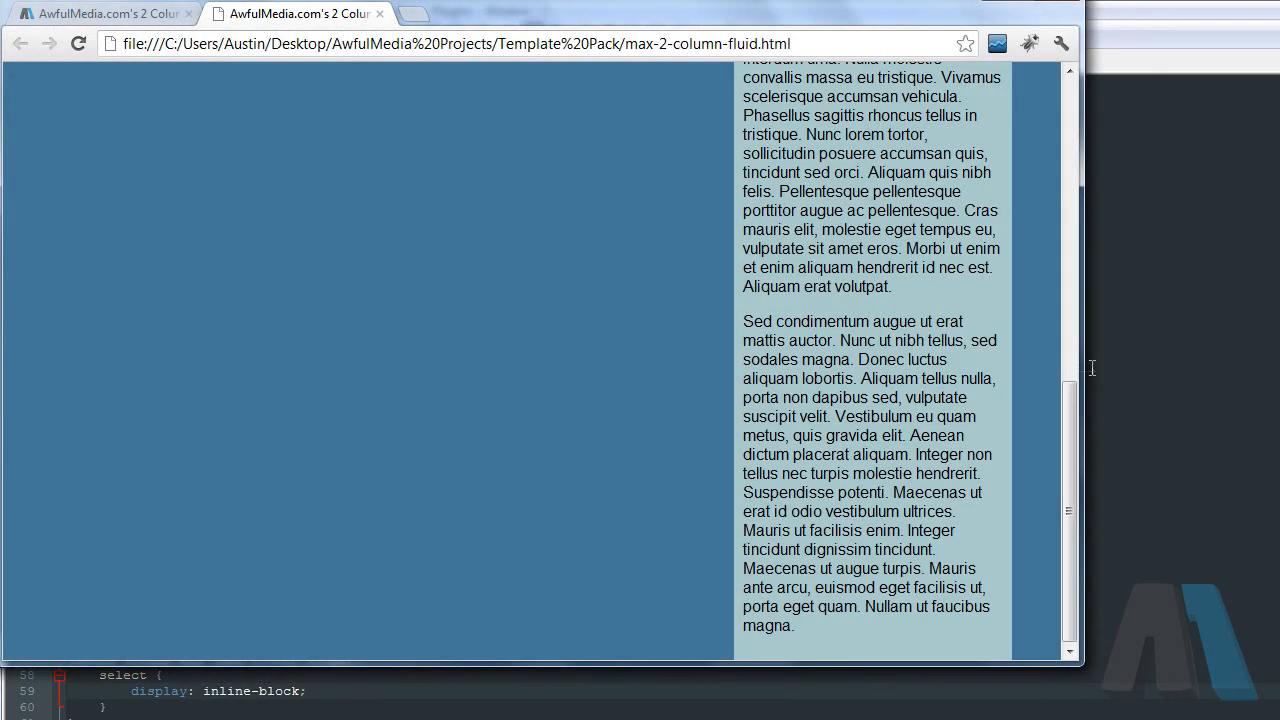
Step: Reload the full-width template showing nav links beside the logo, then open a new tab
scroll(up, 3)
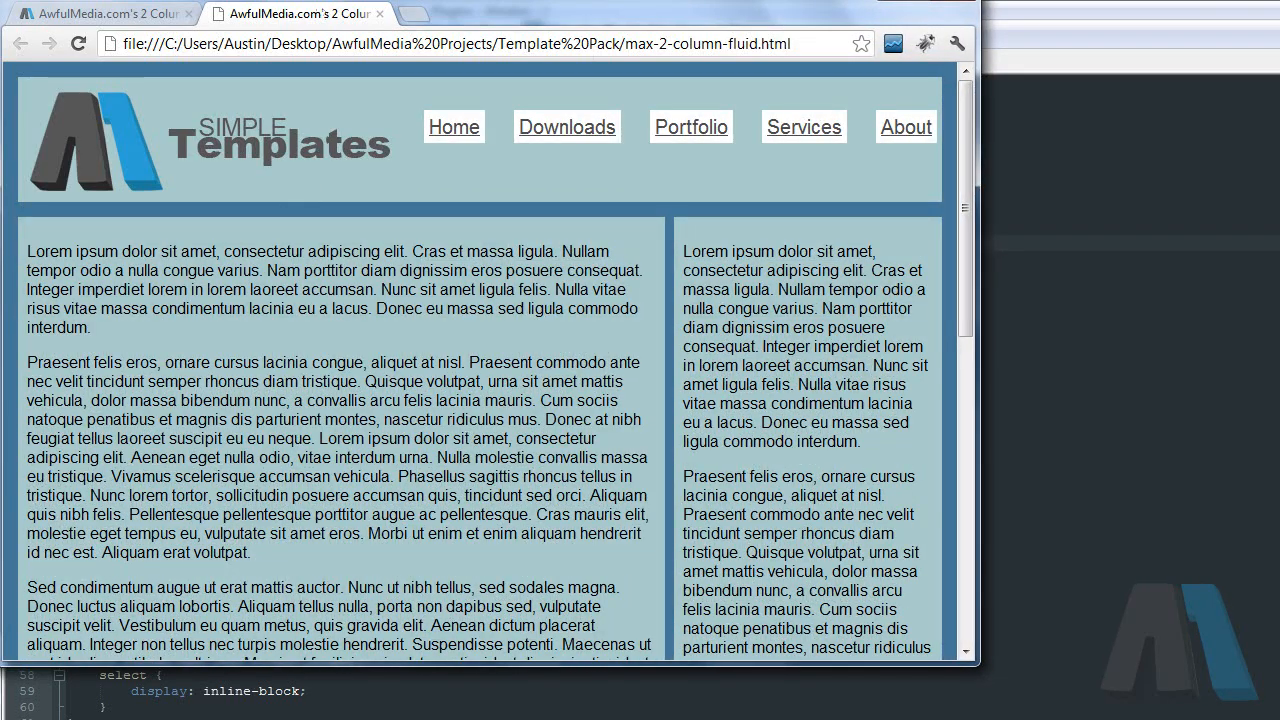
mouse_move(688, 207)
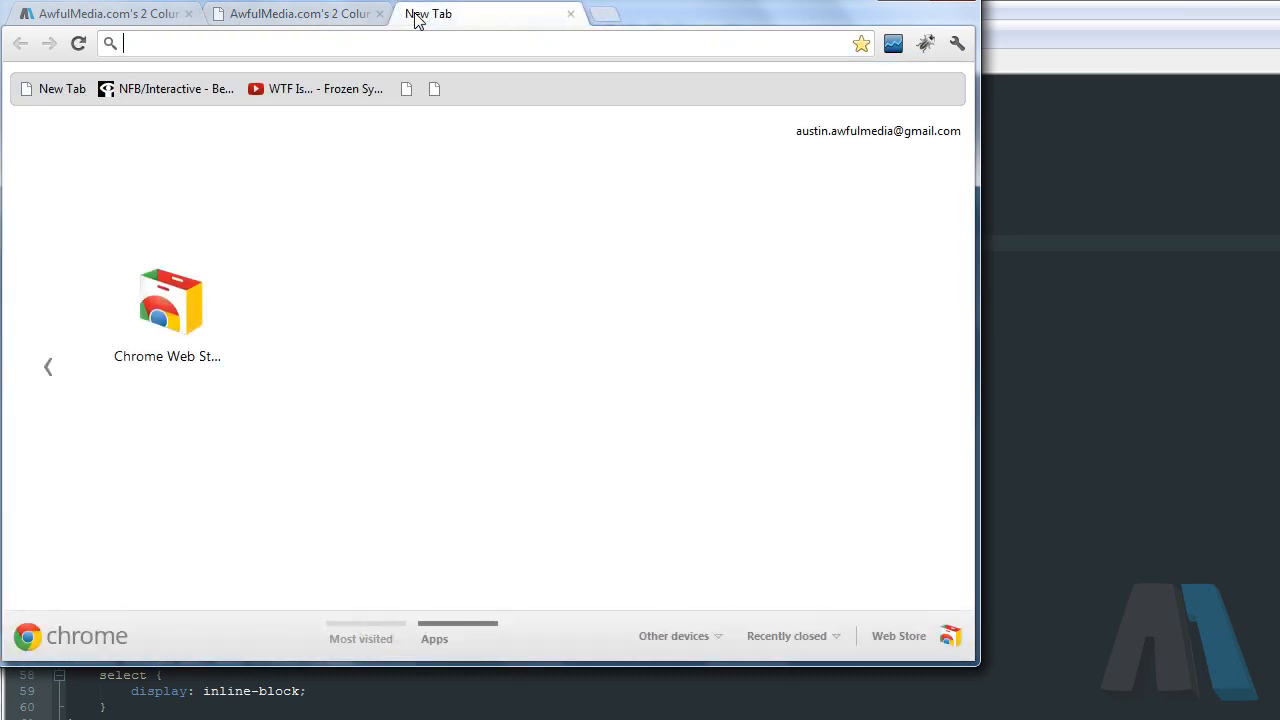
Step: Load browsersize.com and open its whatsmy.browsersize.com window-size page
text(browsersize.com)
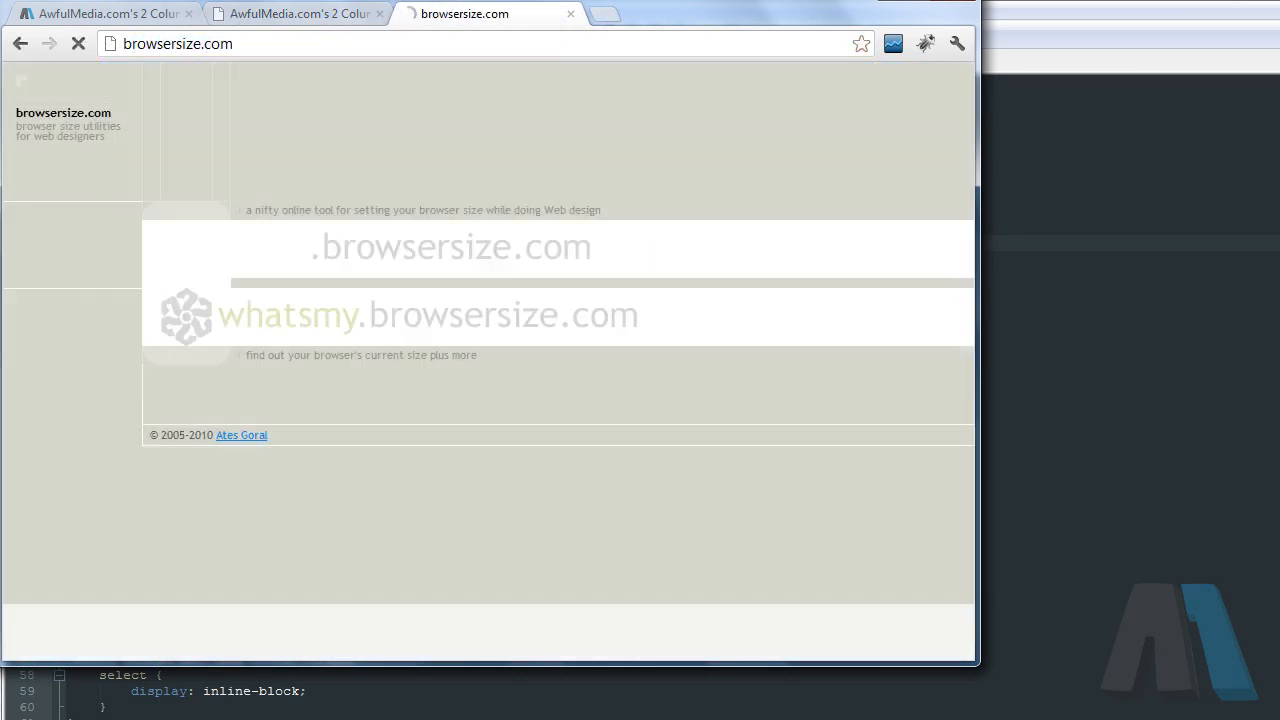
click(295, 314)
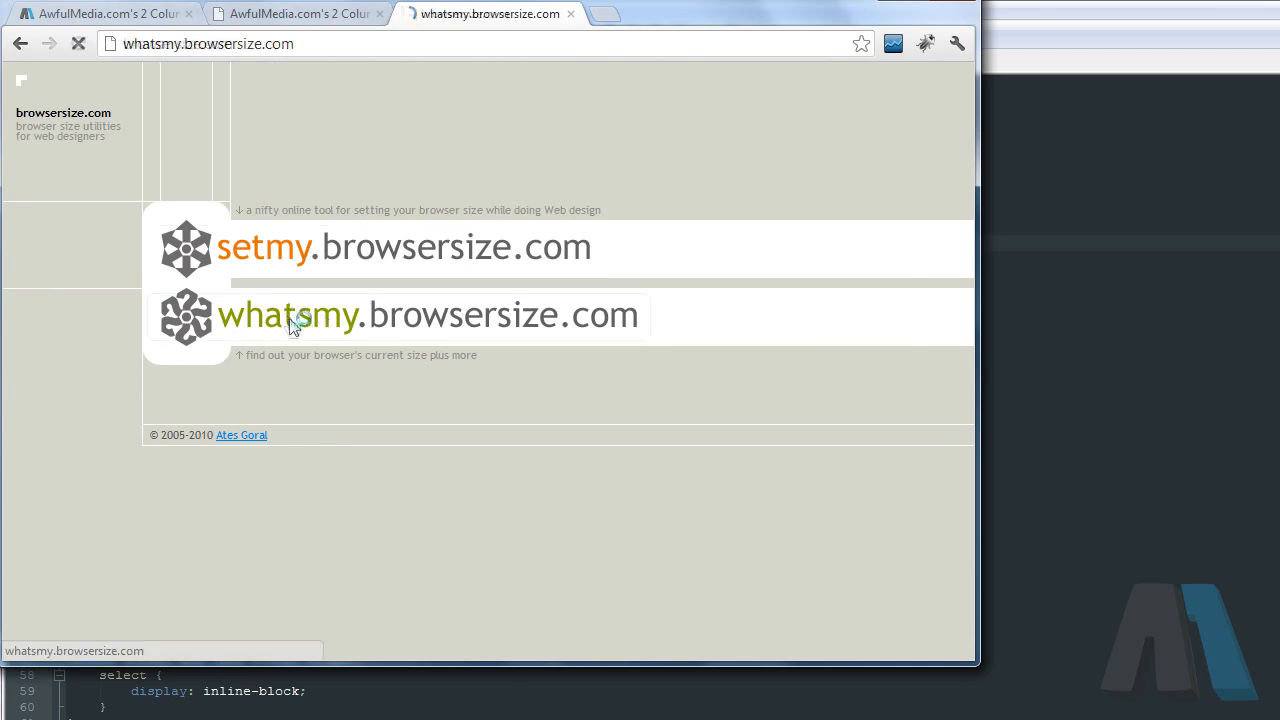
click(290, 315)
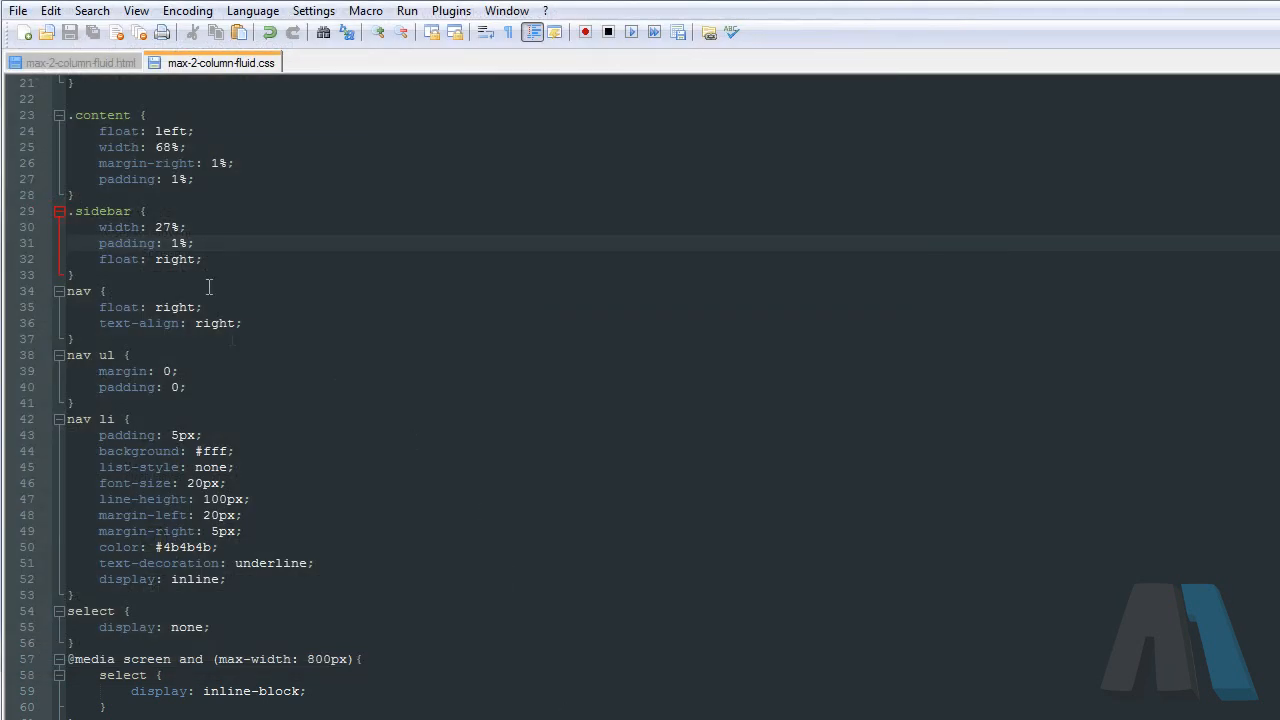
Step: Change the media query max-width from 800px to 970px and reload the template
scroll(down, 3)
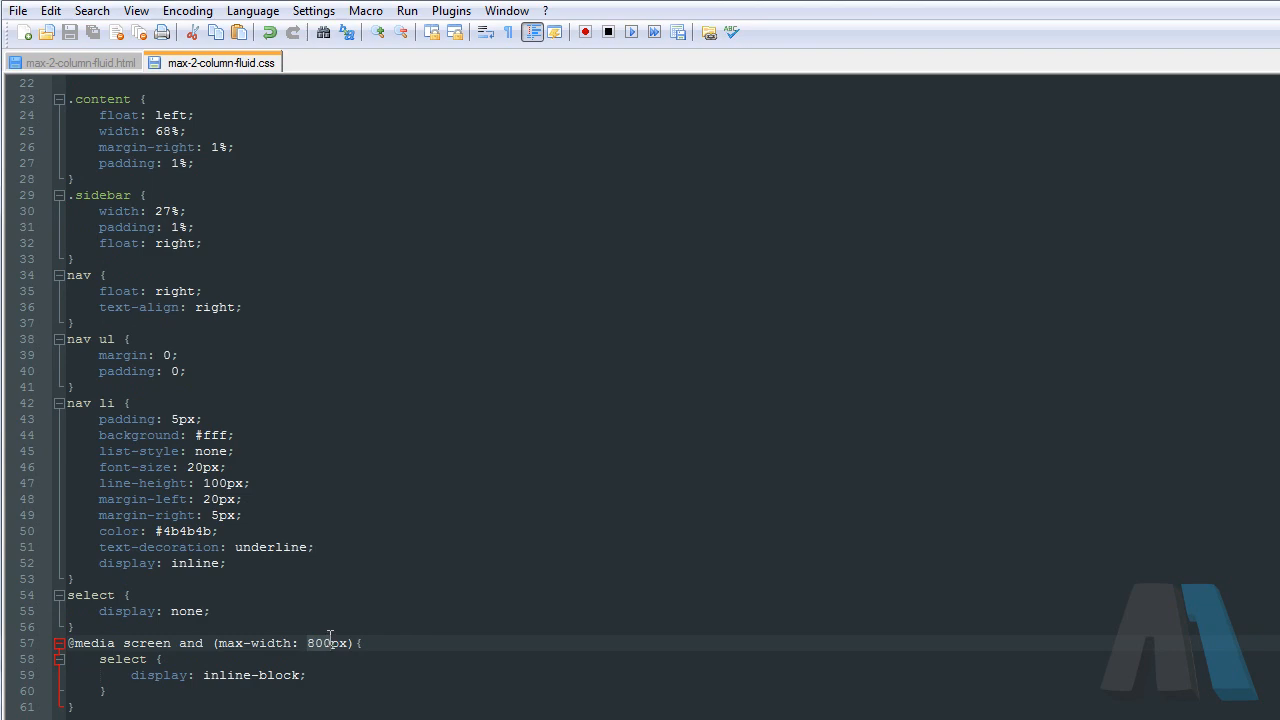
text(970px)
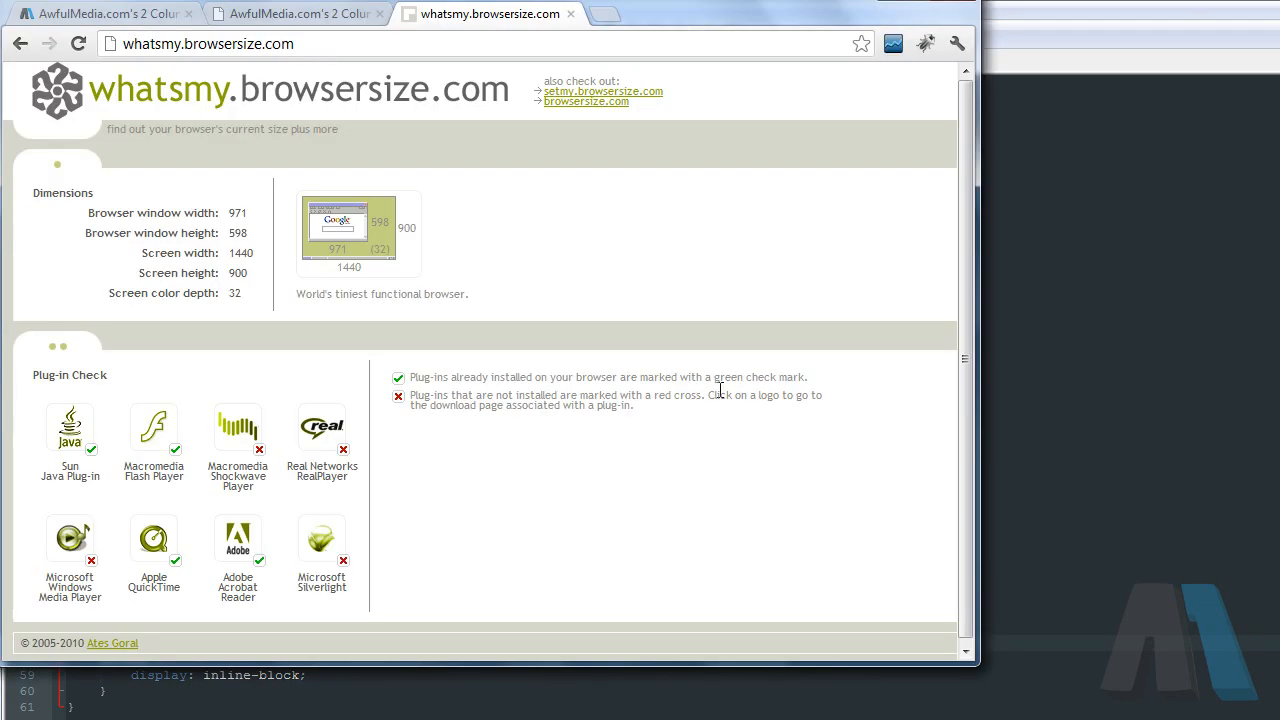
click(290, 14)
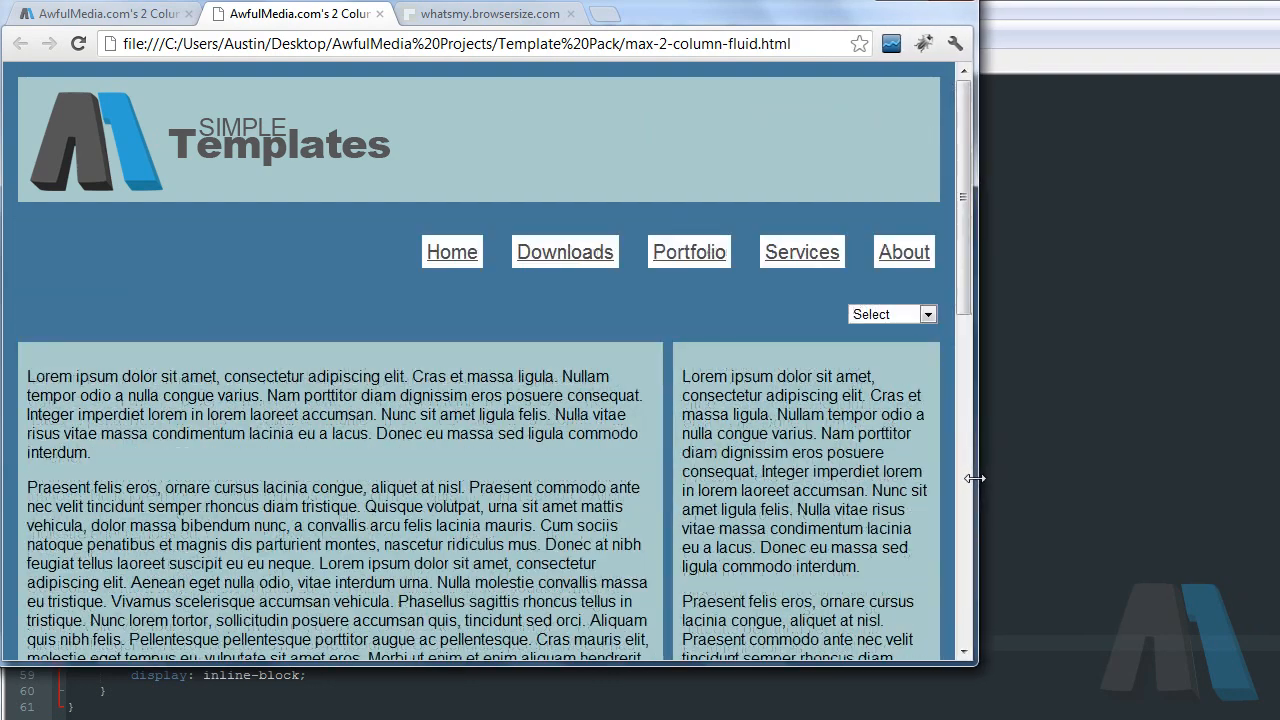
click(504, 16)
text(n)
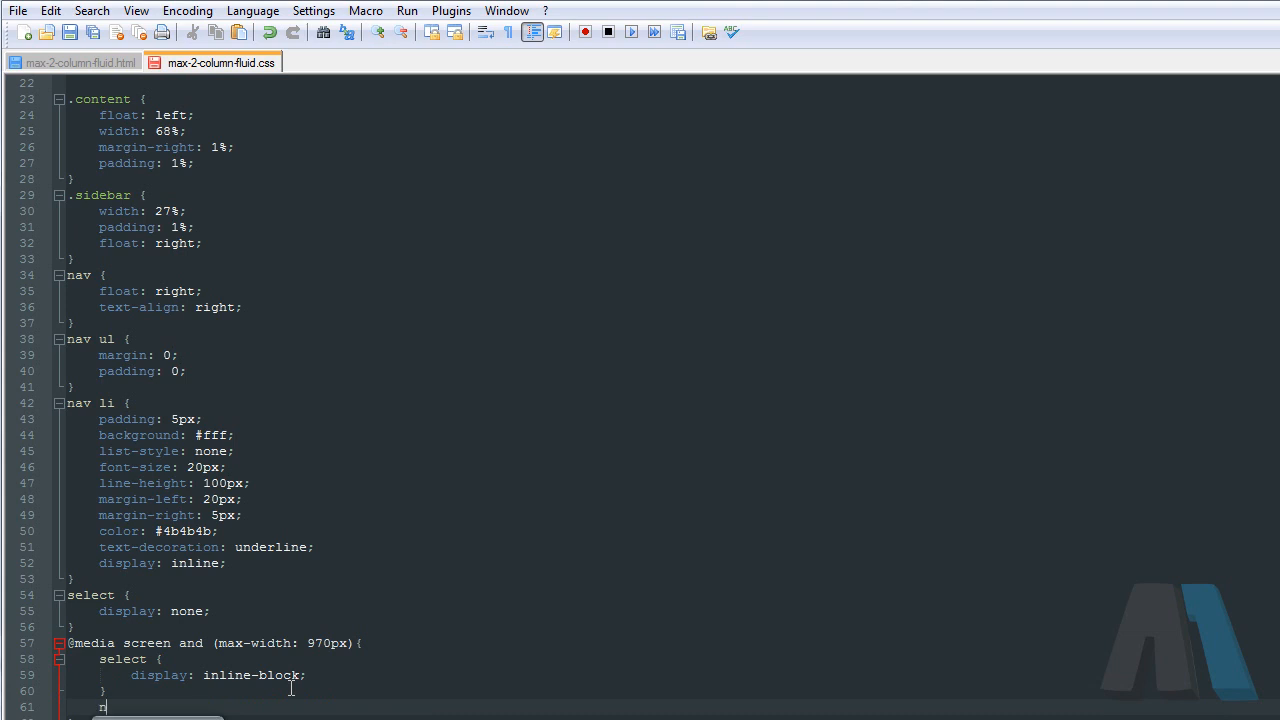
Step: Add 'nav li { display: none; }' inside the 970px query and narrow Chrome to test
text(av li {})
text(display)
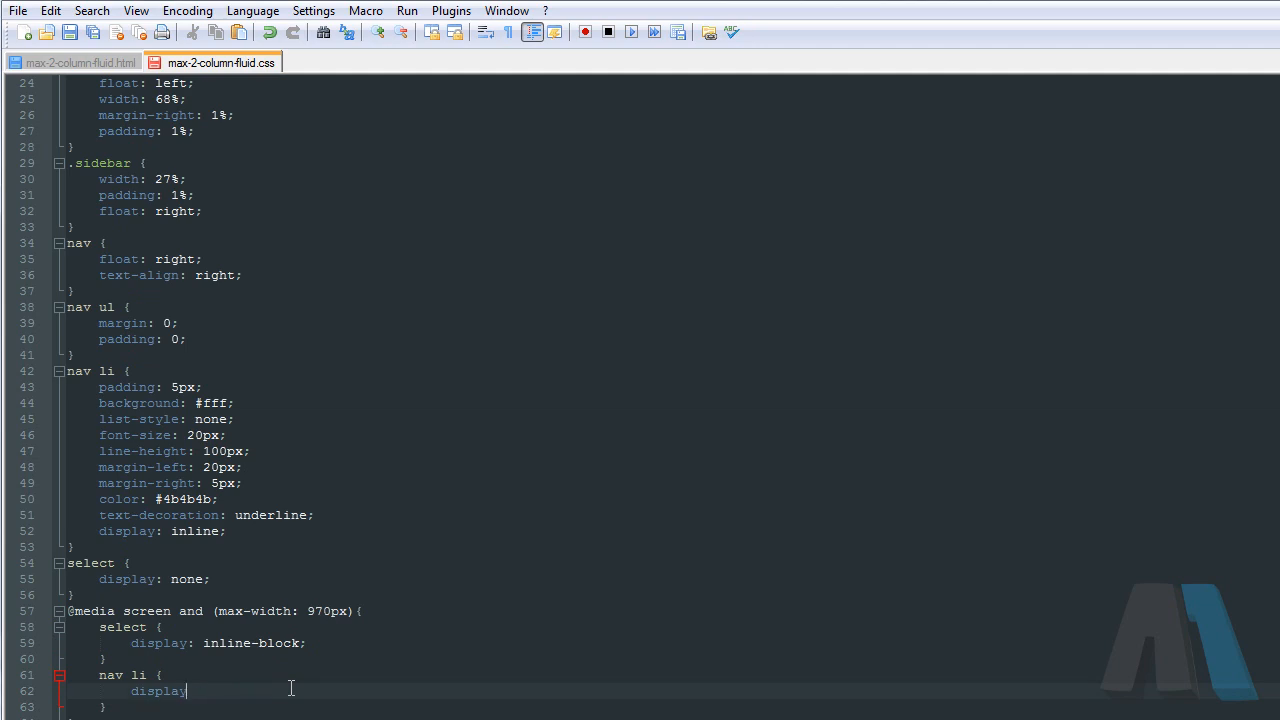
text(: none;)
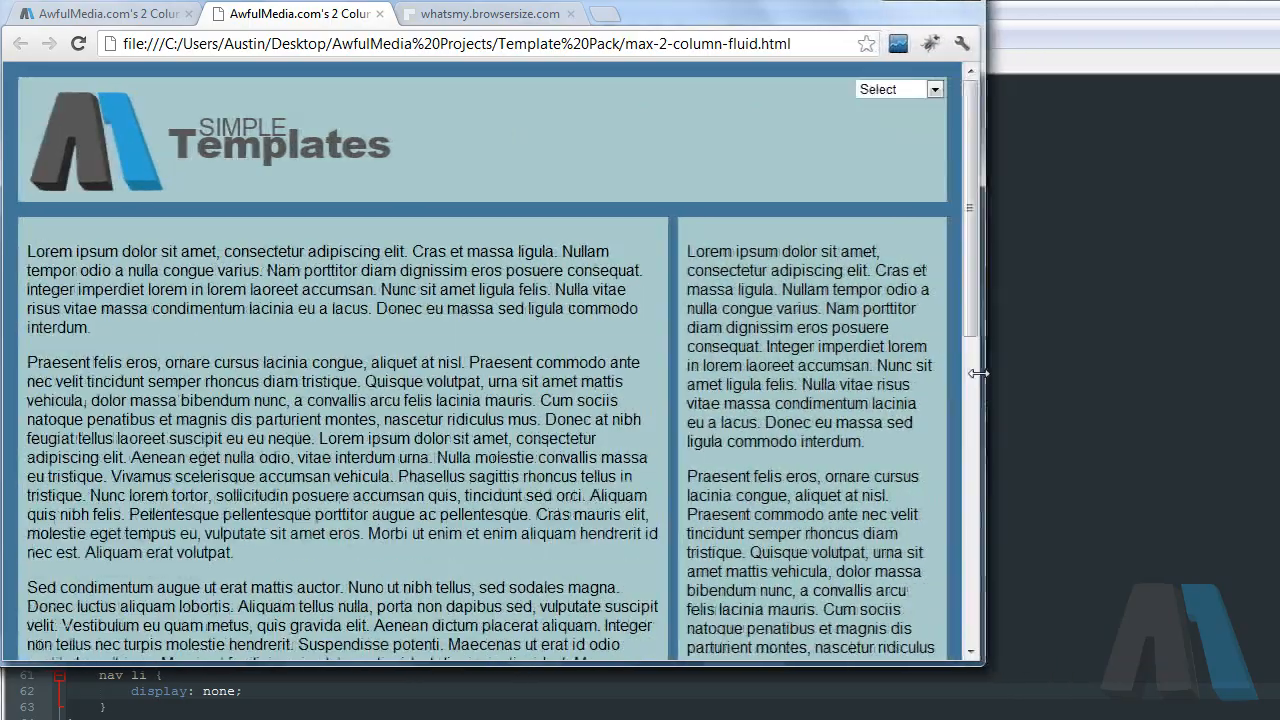
drag(978, 373, 900, 373)
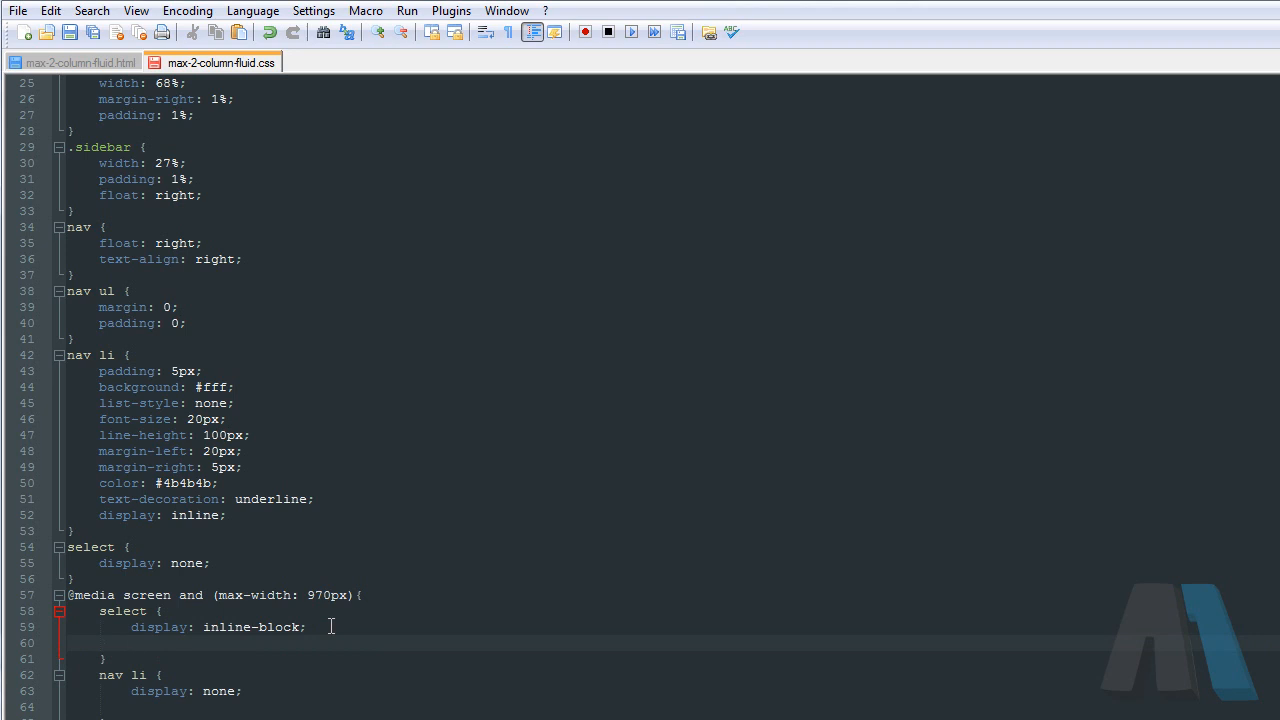
Step: Add 'margin-top: 25px;' to the media query's select rule
text(margin0)
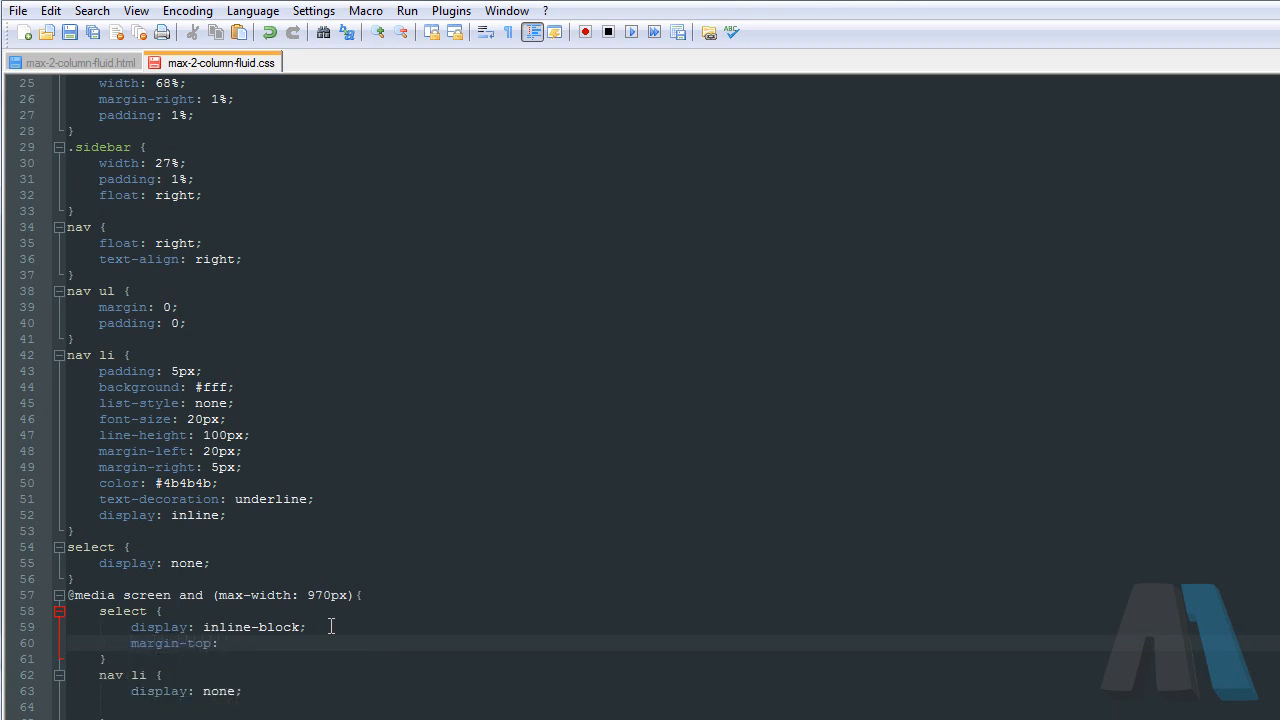
text(25px;)
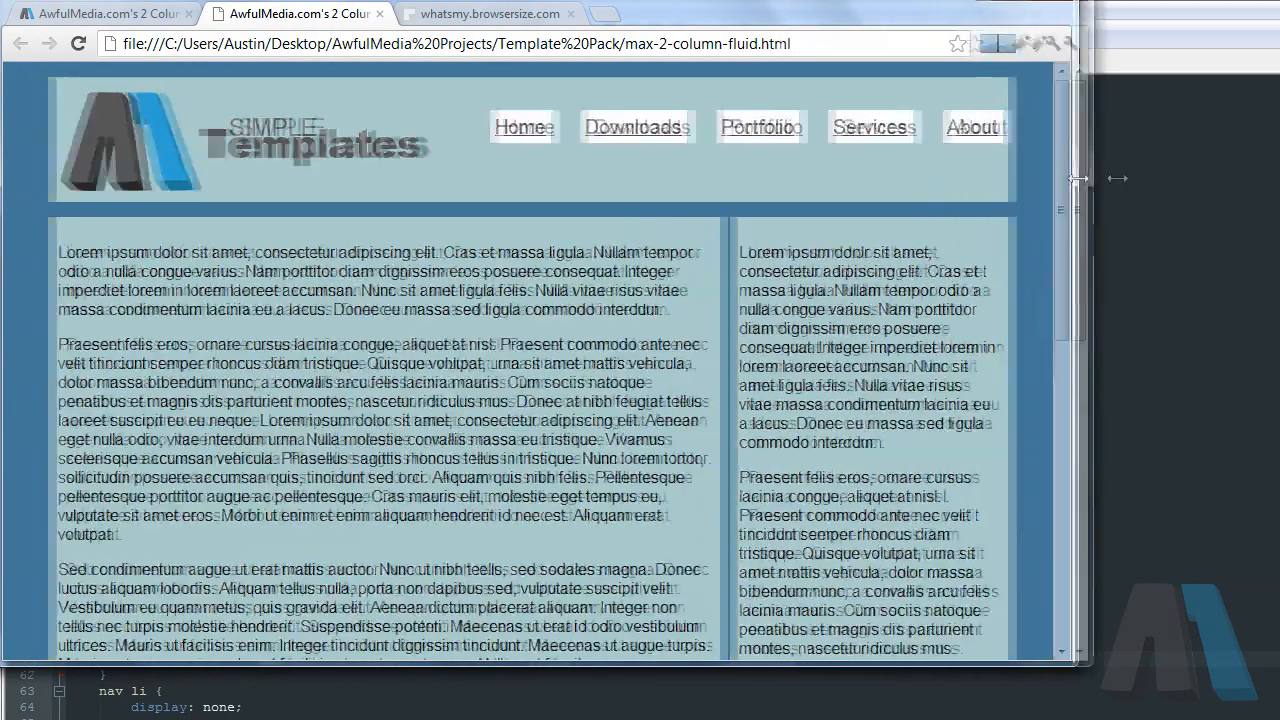
Step: Resize the Chrome window to confirm the nav links and Select dropdown swap around 970px
drag(1080, 178, 950, 178)
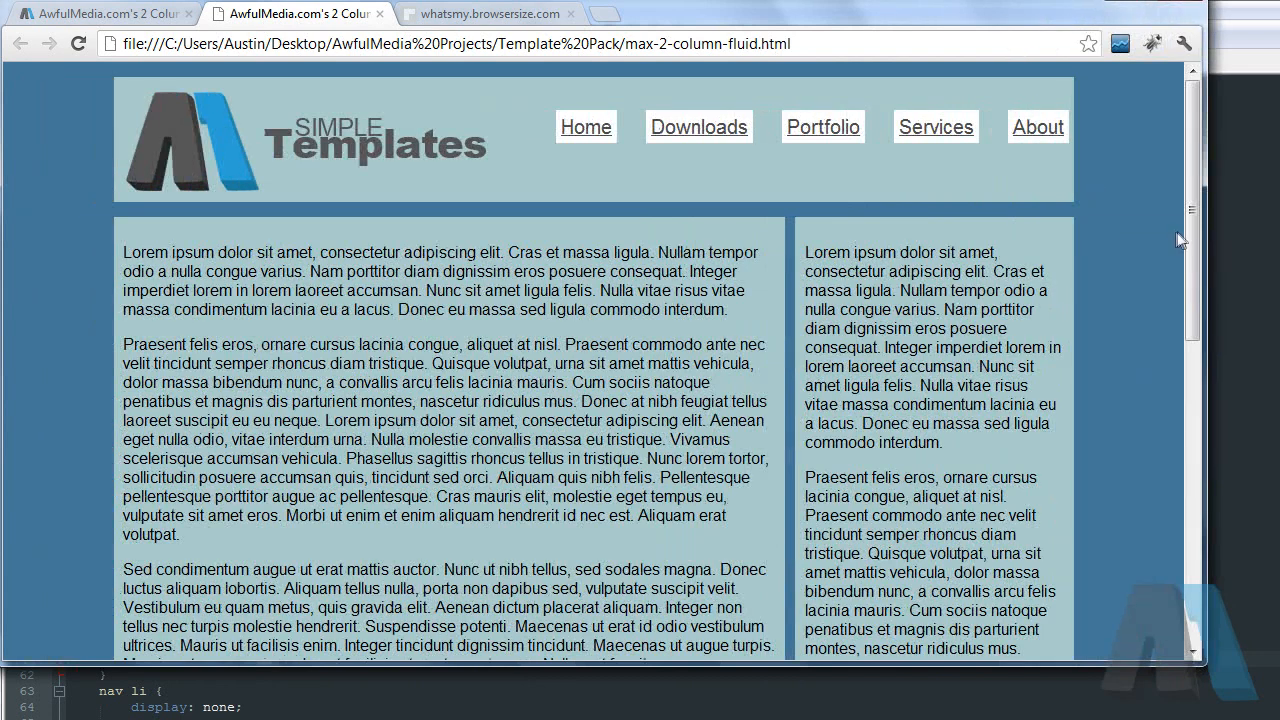
mouse_move(1207, 250)
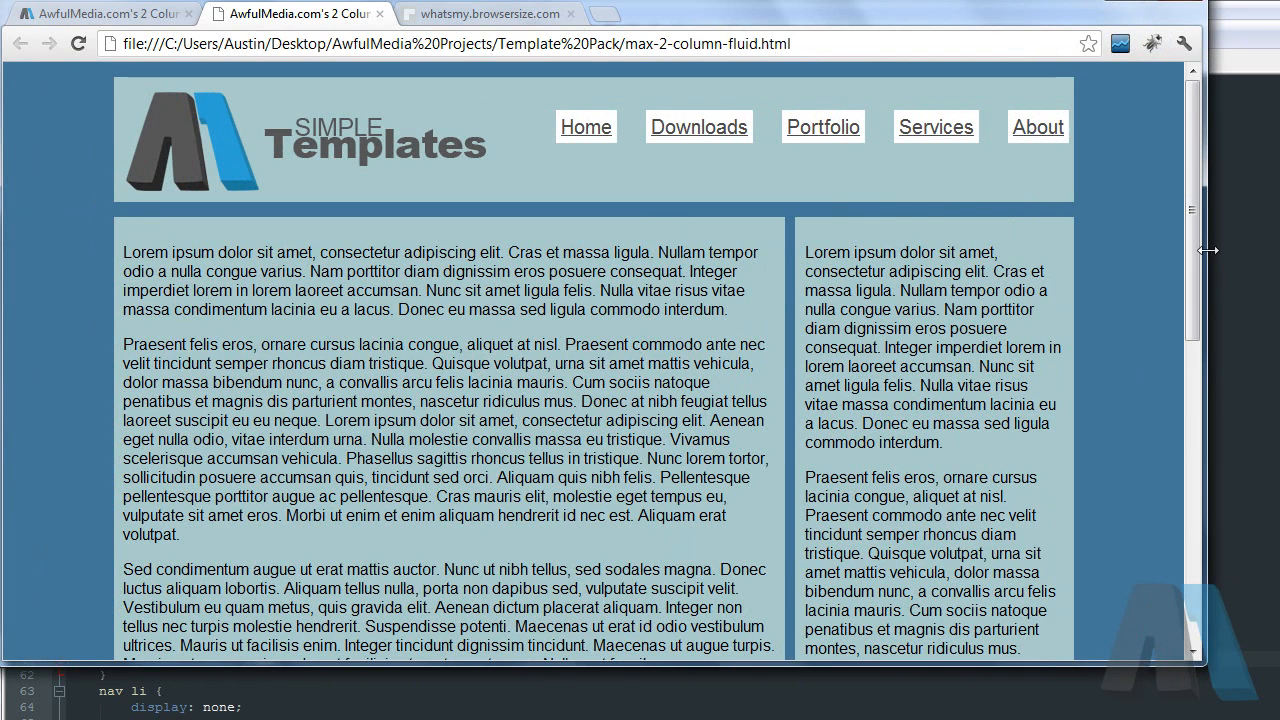
mouse_move(624, 151)
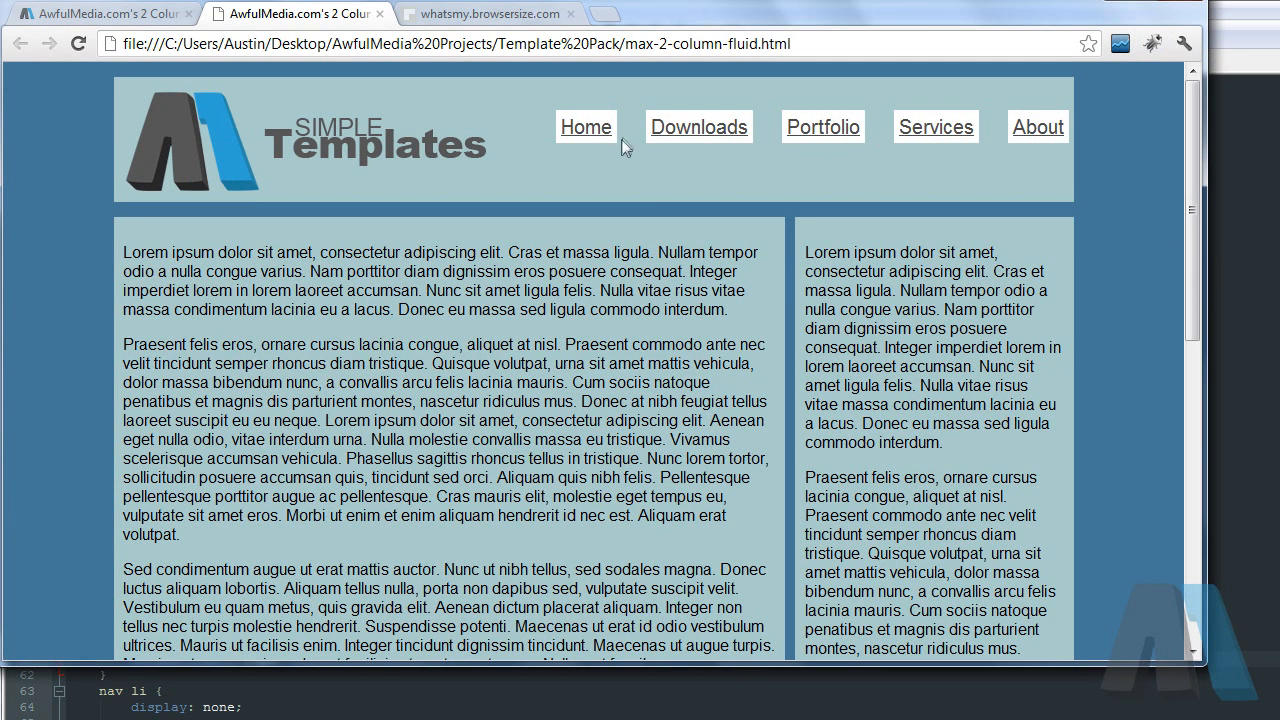
mouse_move(1174, 201)
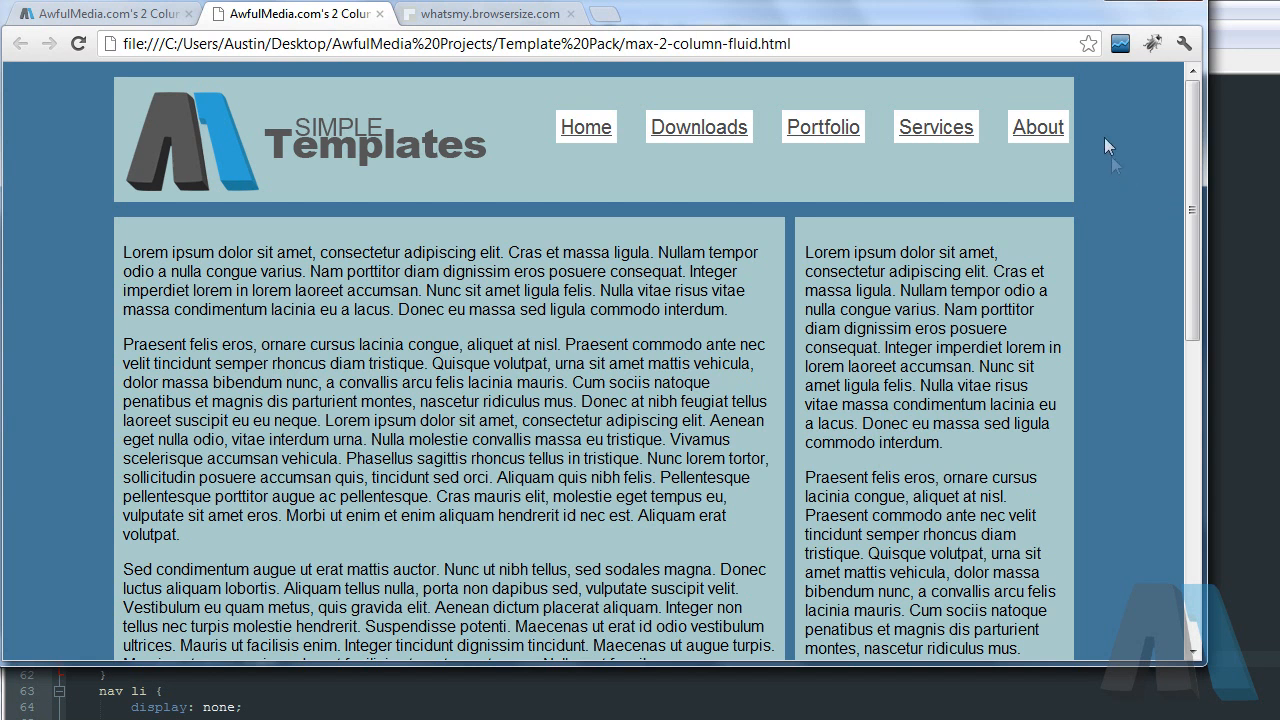
mouse_move(920, 157)
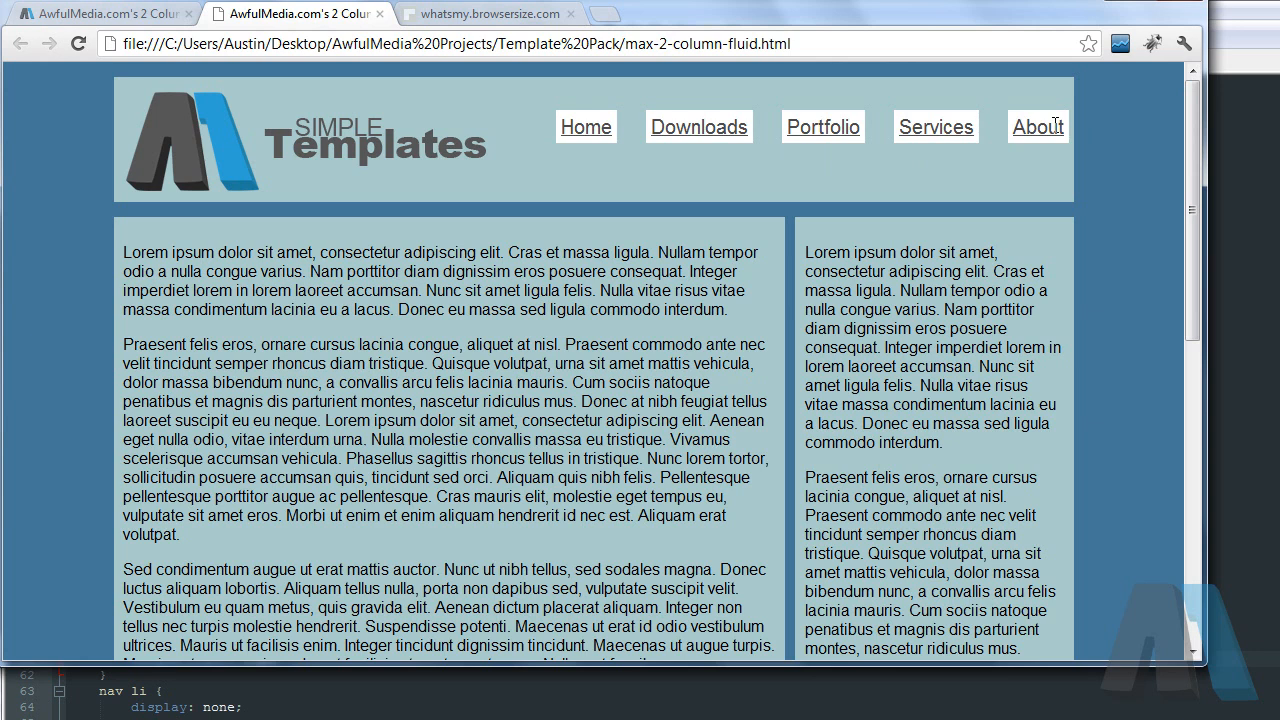
mouse_move(1080, 150)
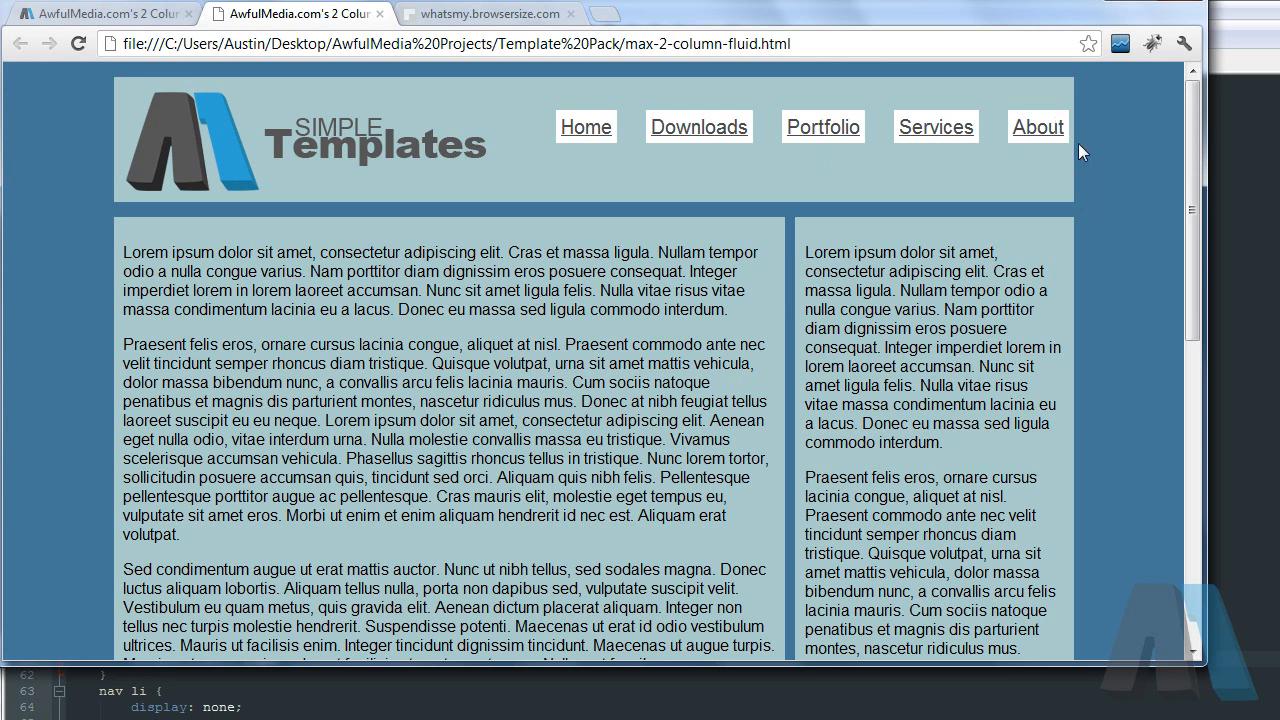
mouse_move(1205, 216)
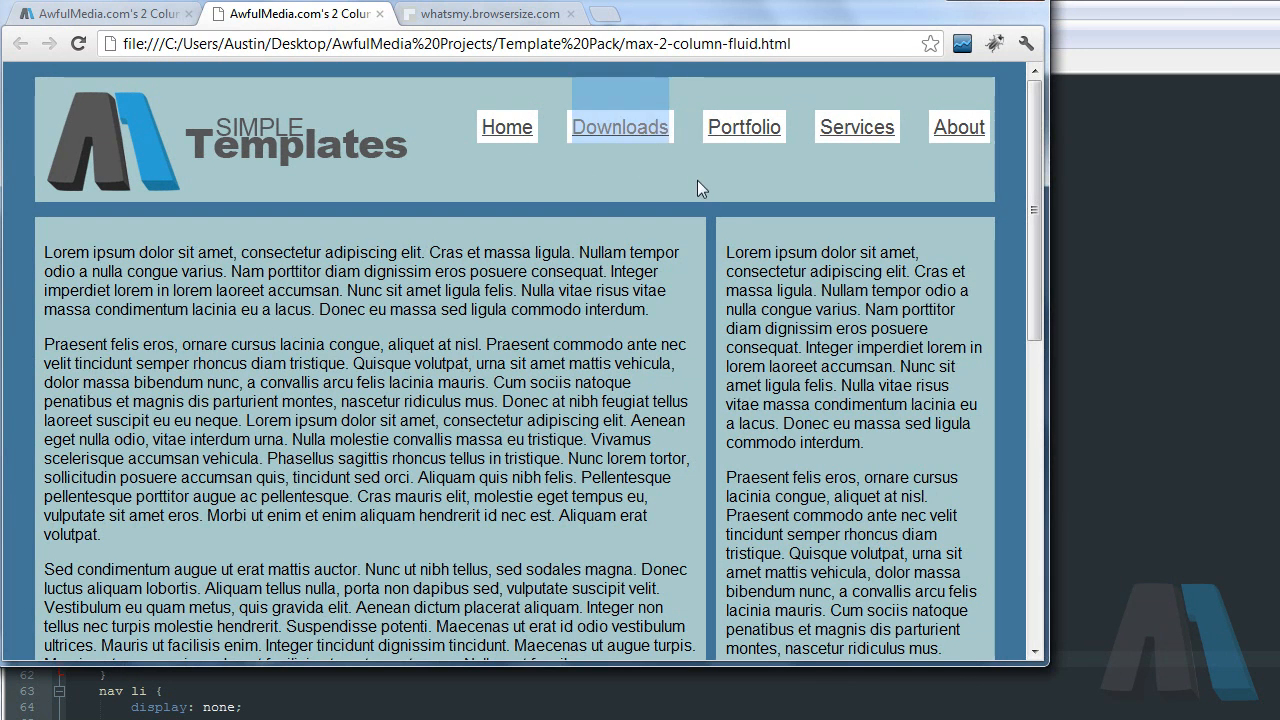
mouse_move(1064, 183)
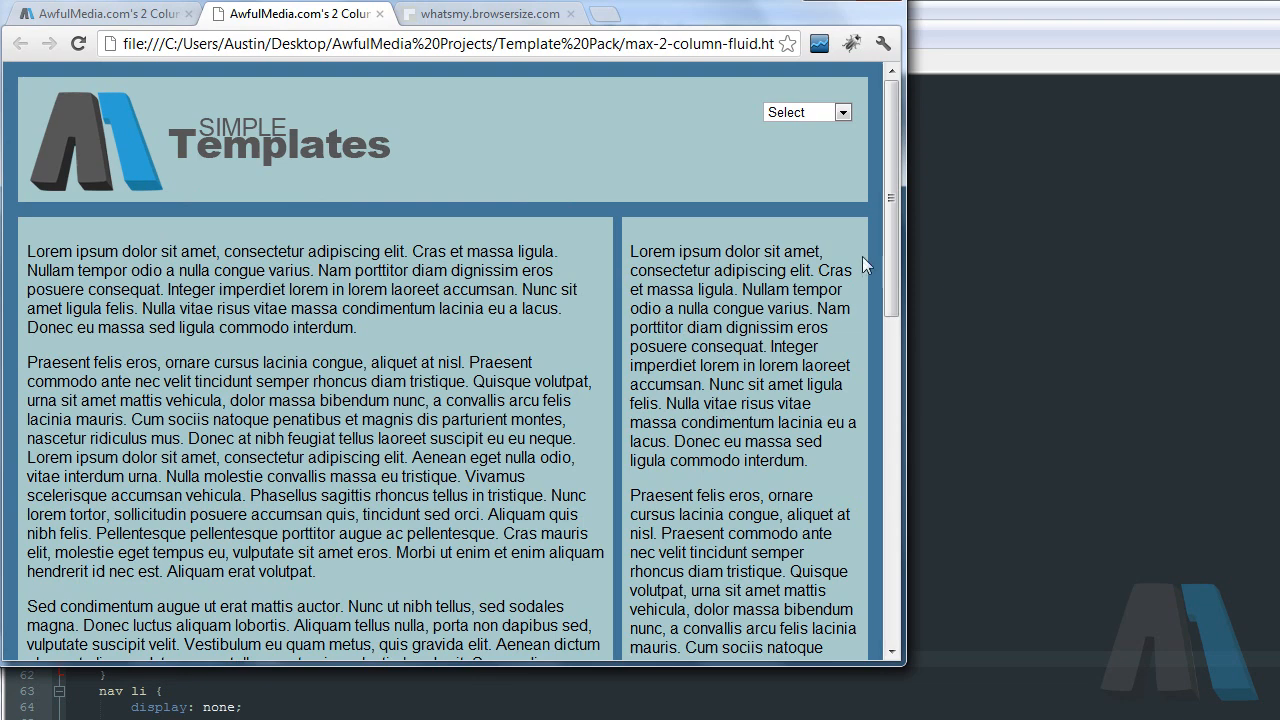
scroll(down, 3)
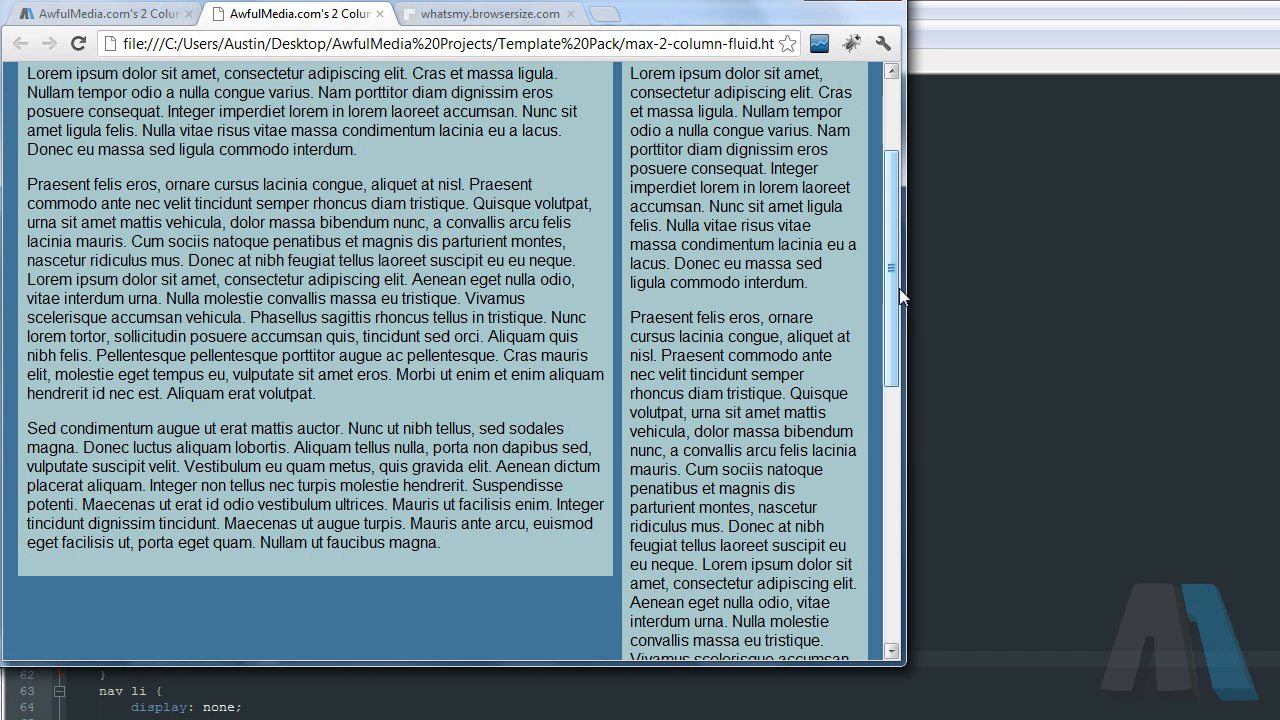
scroll(up, 3)
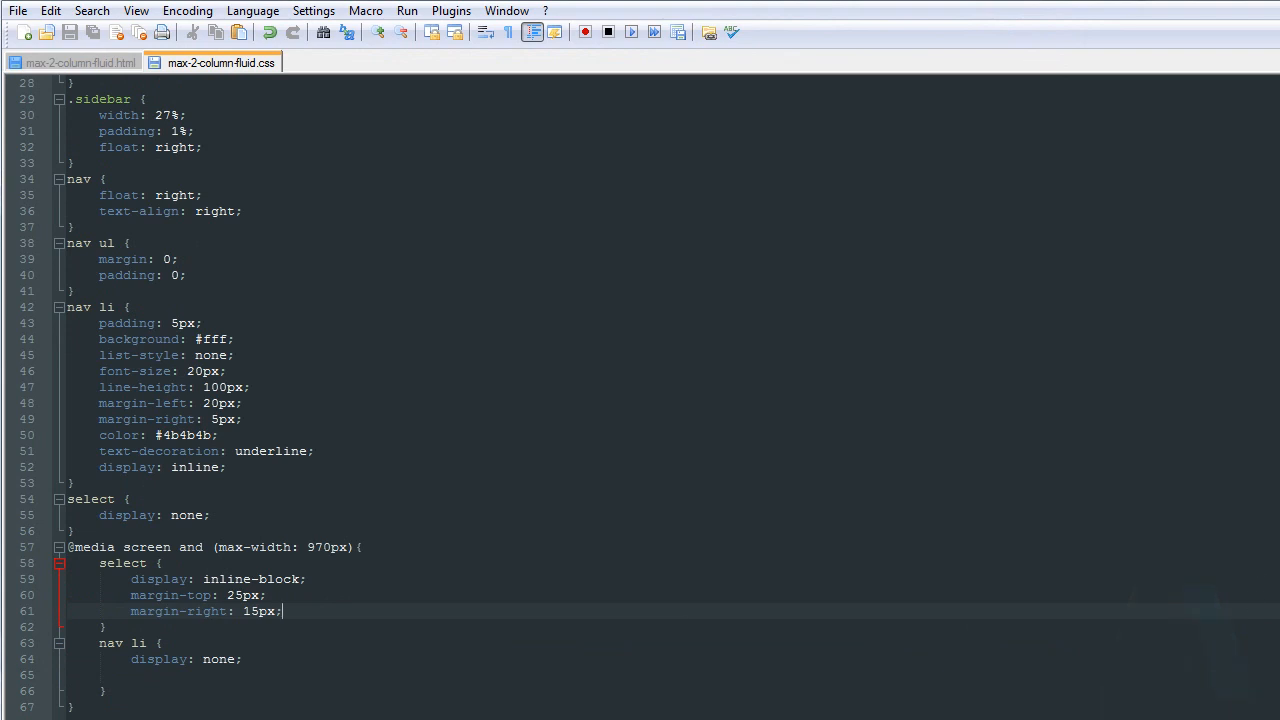
mouse_move(328, 618)
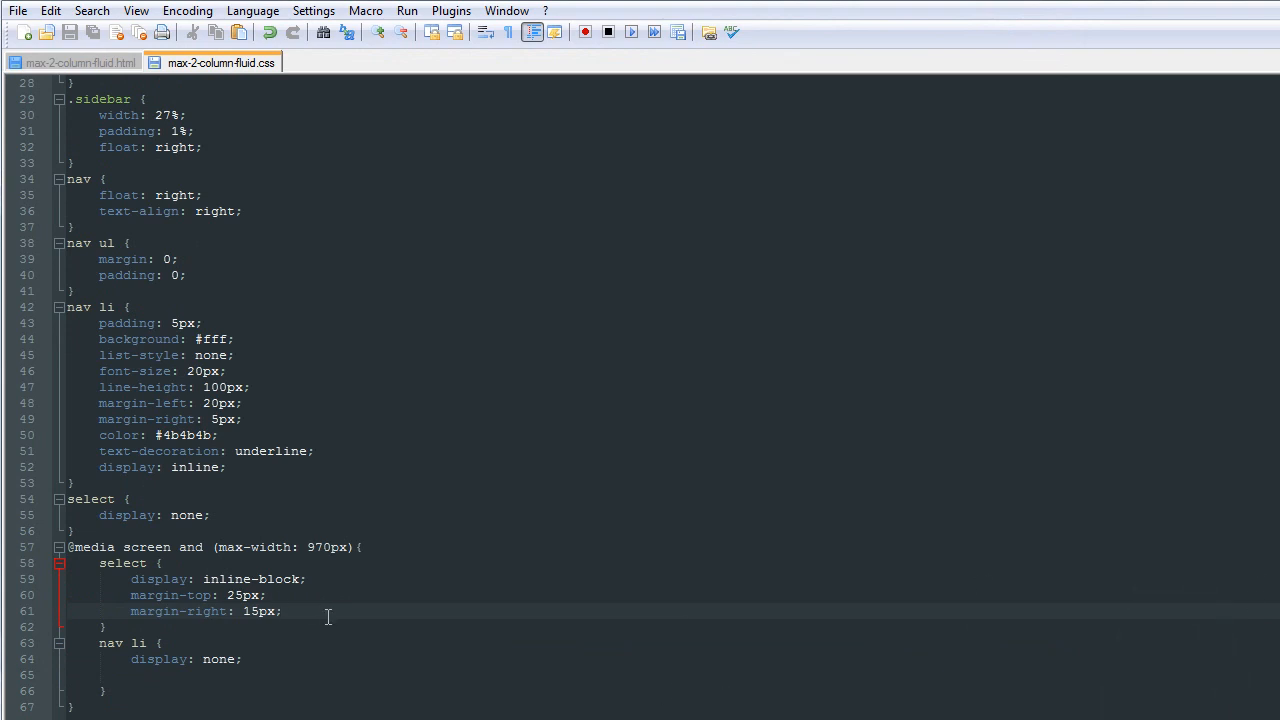